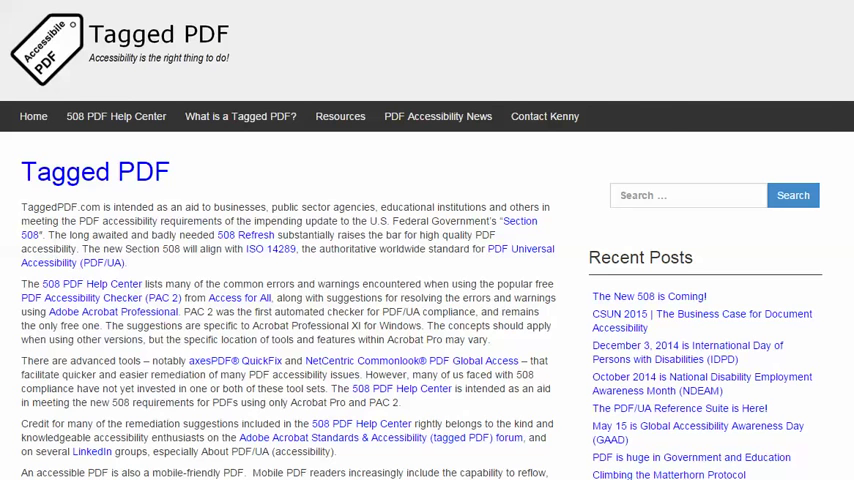
Go to the 508 PDF Help Center page and scroll to the Alternative Descriptions errors.
click(114, 116)
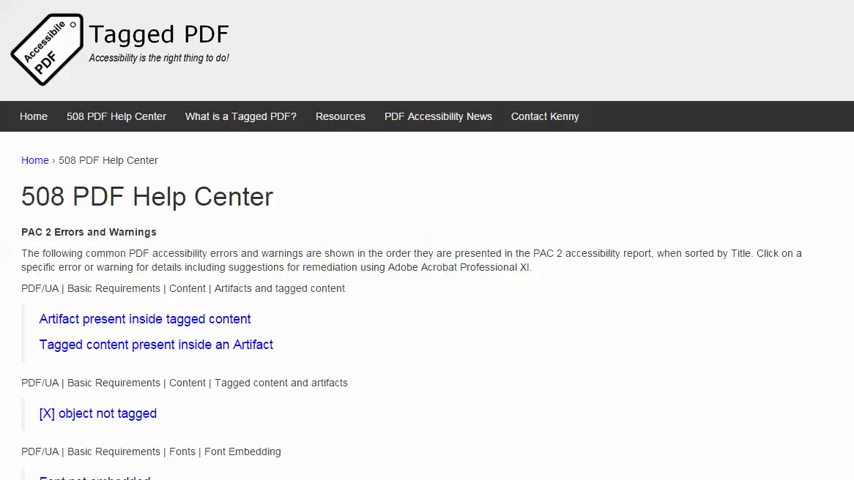
scroll(down, 3)
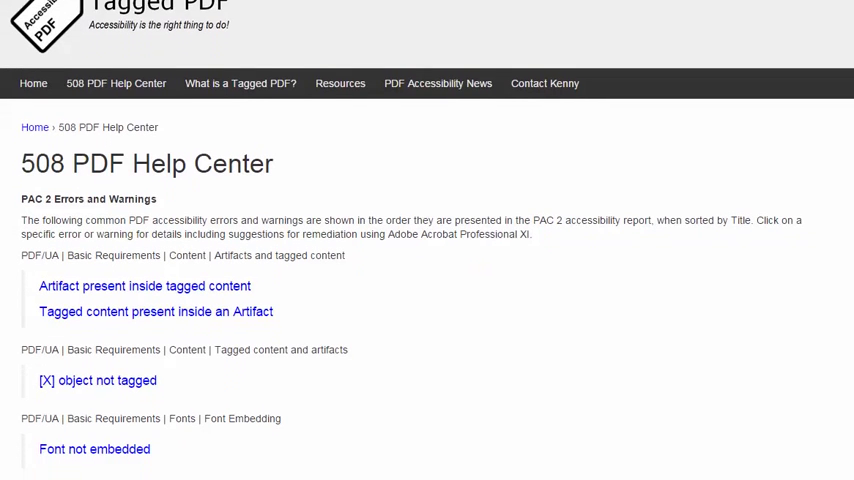
scroll(down, 3)
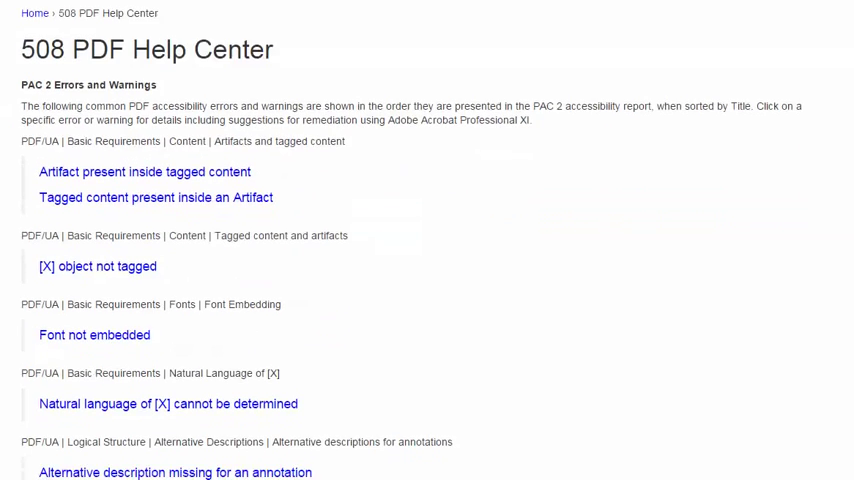
scroll(down, 3)
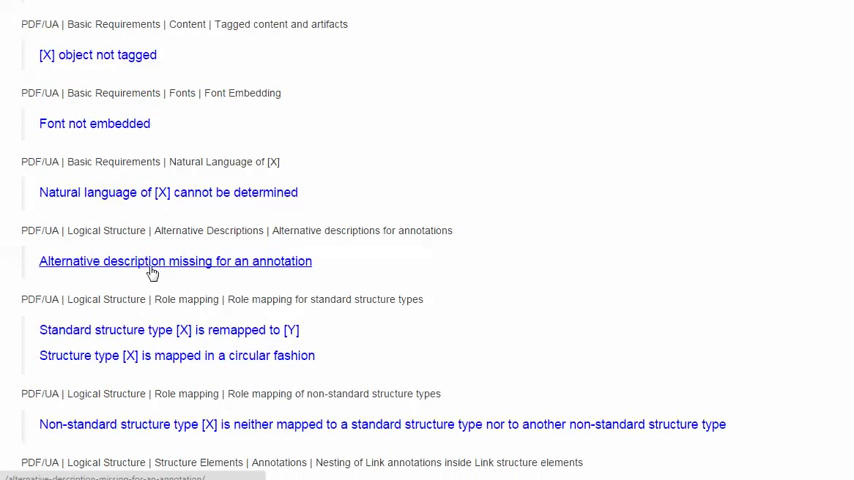
mouse_move(148, 268)
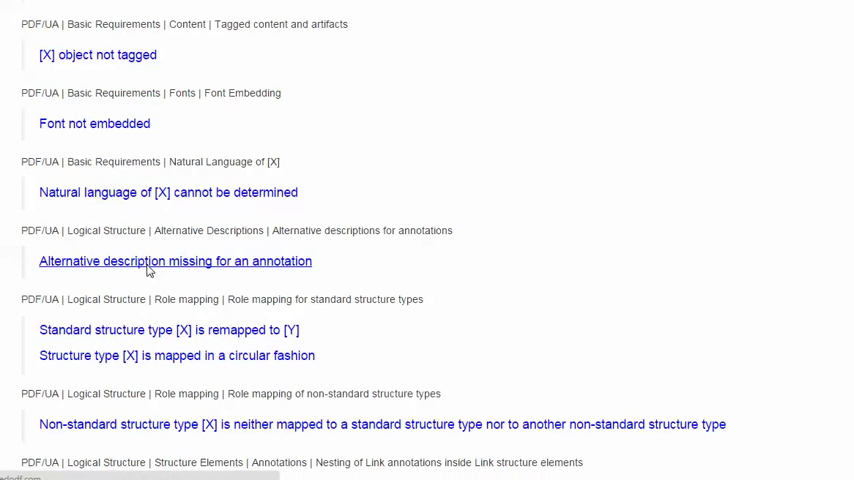
Read the 'Alternative description missing for an annotation' article through its Suggestion section.
click(176, 260)
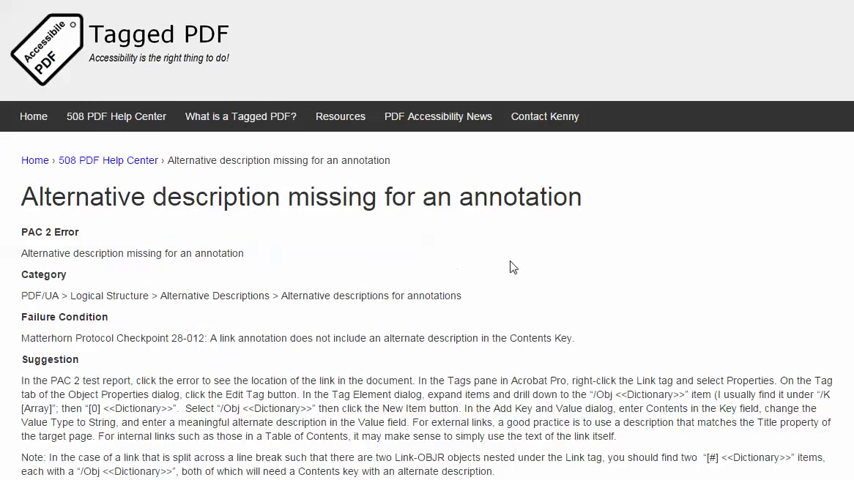
mouse_move(520, 262)
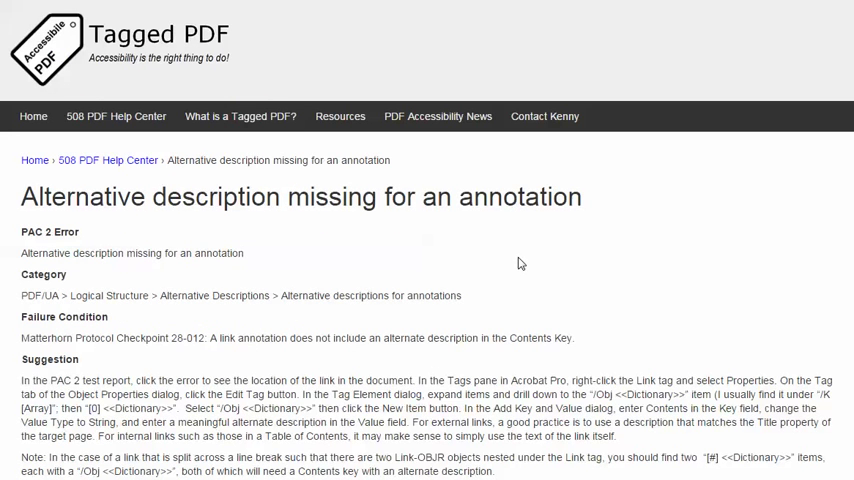
mouse_move(610, 262)
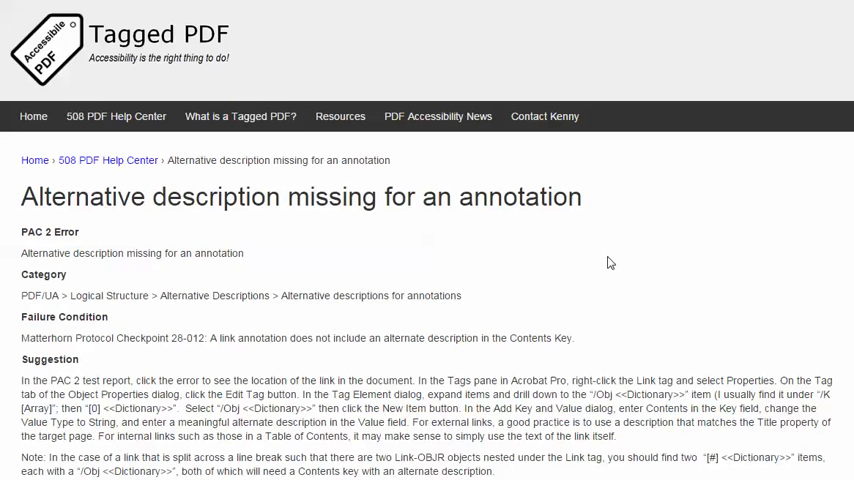
mouse_move(704, 248)
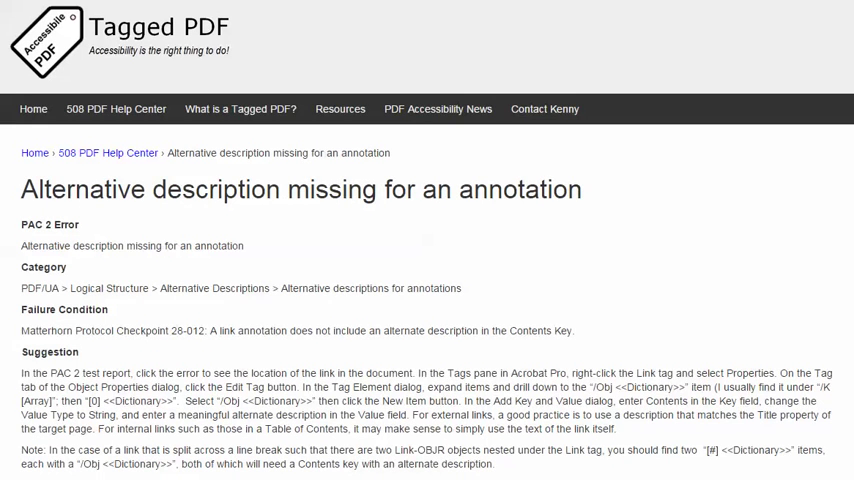
scroll(down, 3)
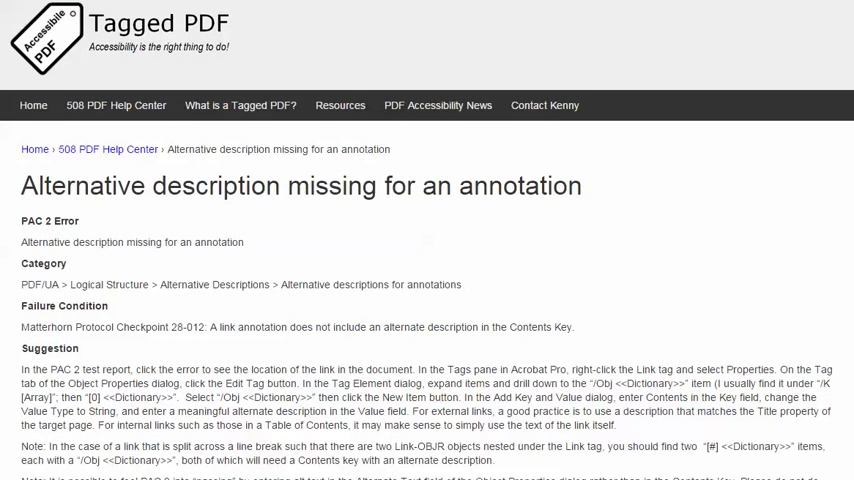
scroll(down, 3)
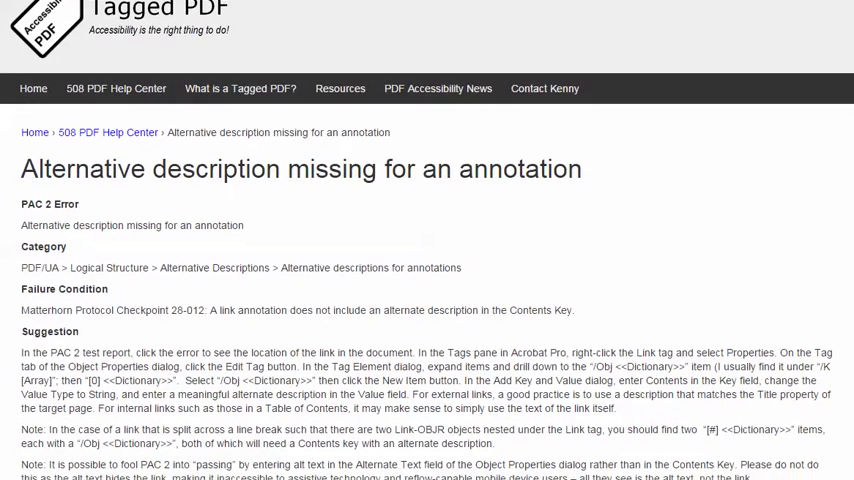
scroll(down, 3)
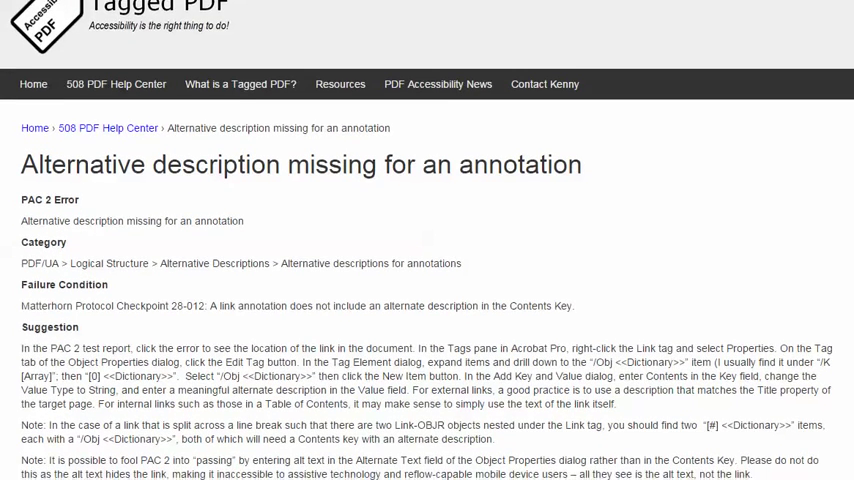
scroll(down, 3)
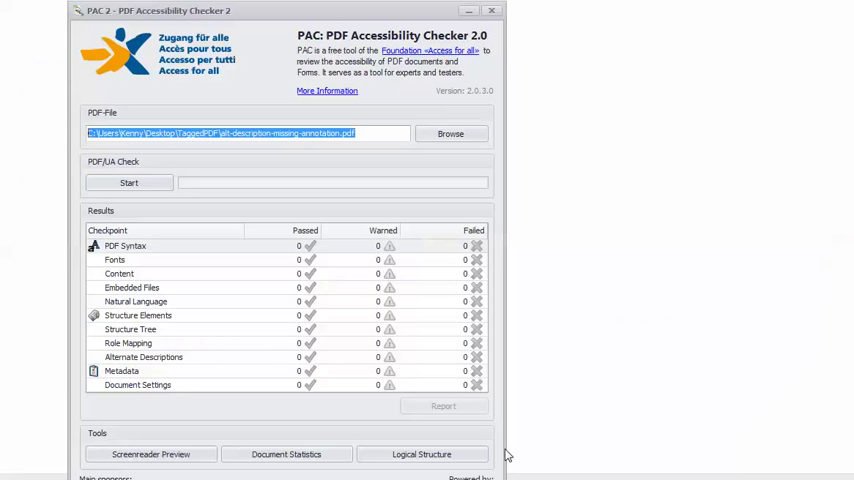
mouse_move(54, 184)
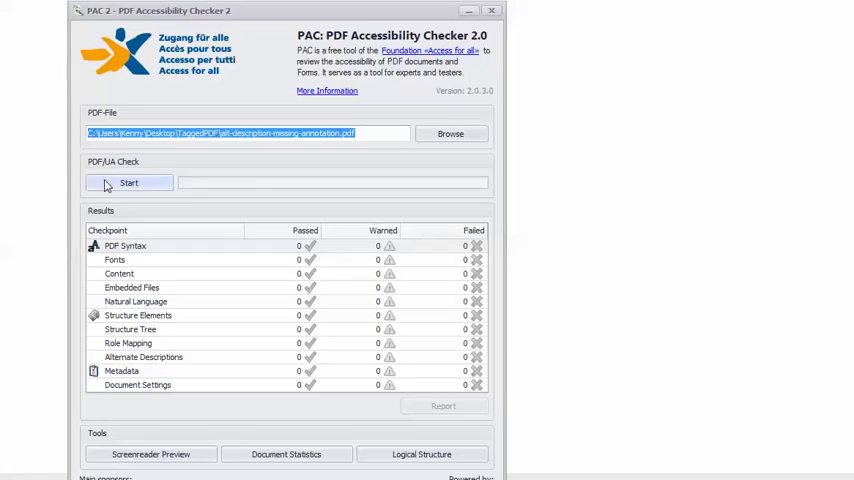
Start the PAC 2 check of alt-description-missing-annotation.pdf and let the results finish.
click(128, 182)
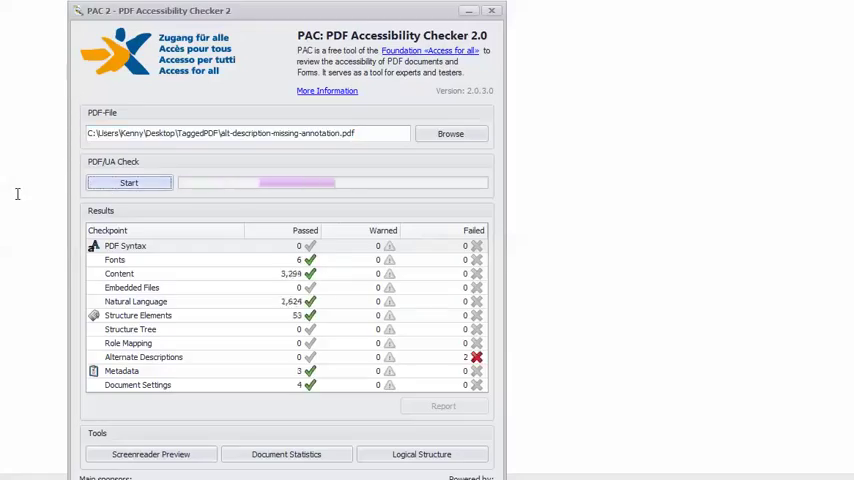
click(128, 182)
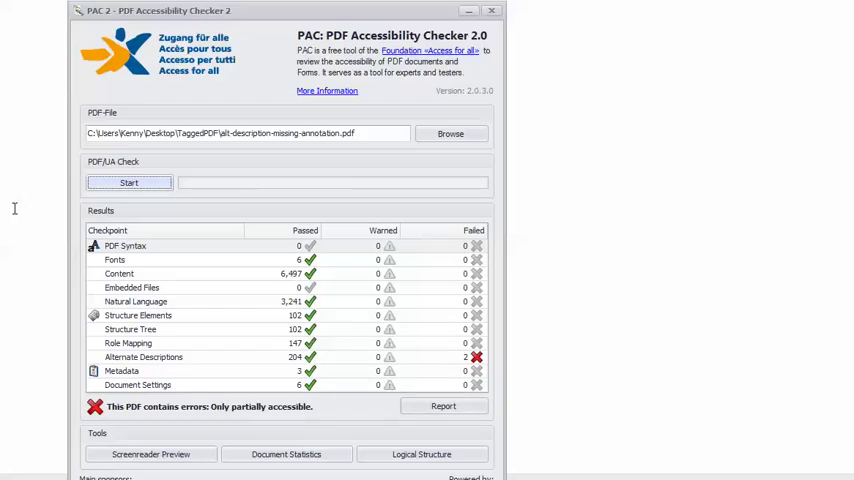
mouse_move(82, 426)
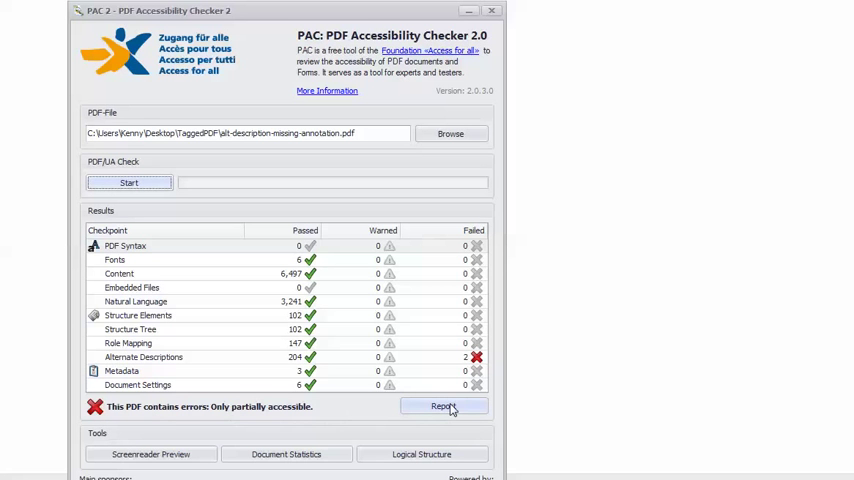
View the report's Logical Structure > Alternative Descriptions > annotation description failures.
click(444, 406)
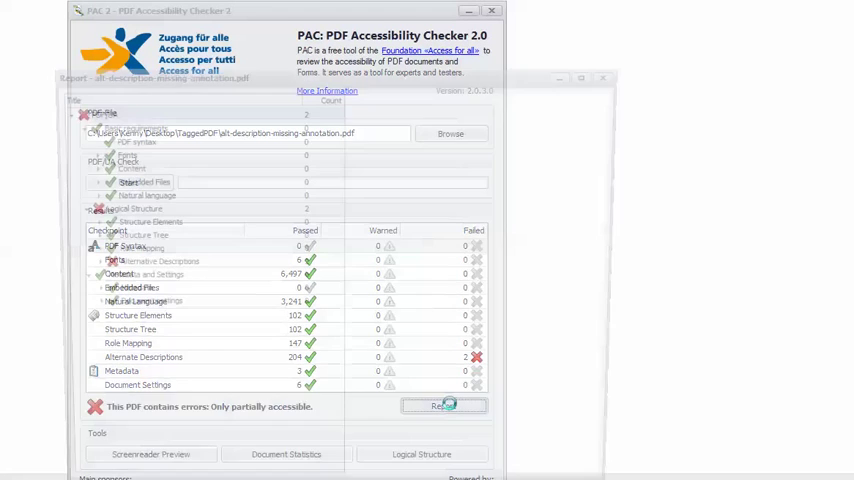
click(448, 406)
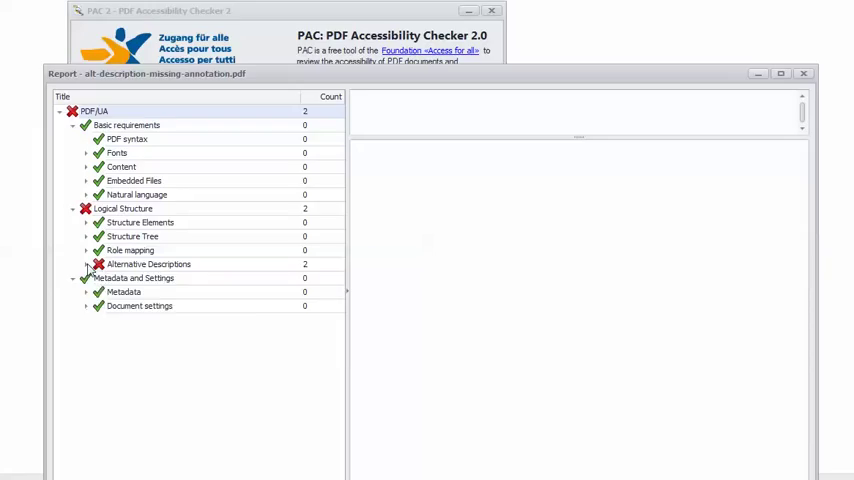
click(86, 264)
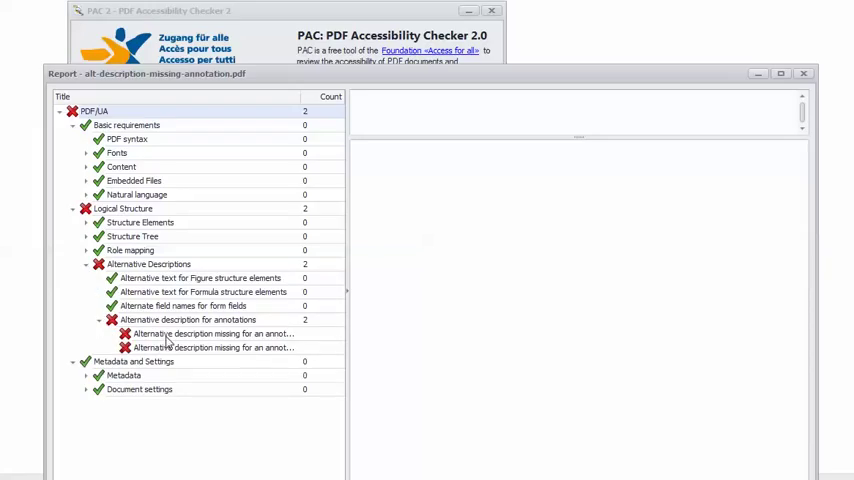
click(216, 332)
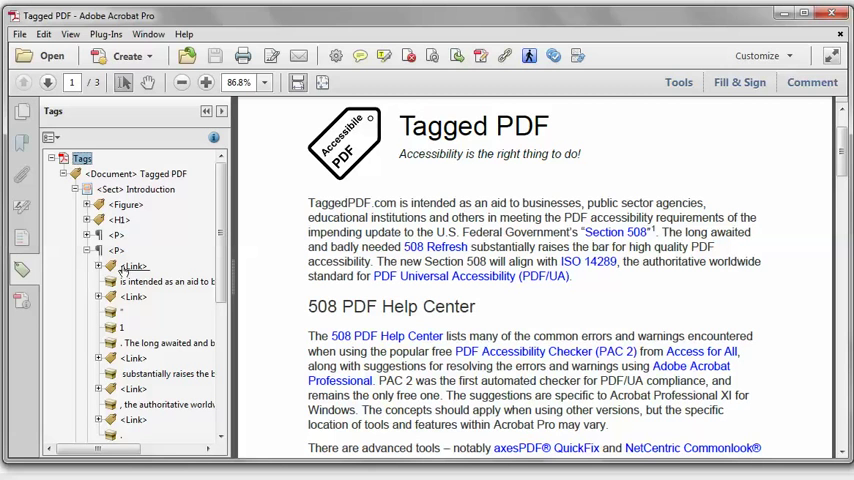
Bring up Properties for the Section 508 link's <Link> tag in the Tags pane.
click(134, 296)
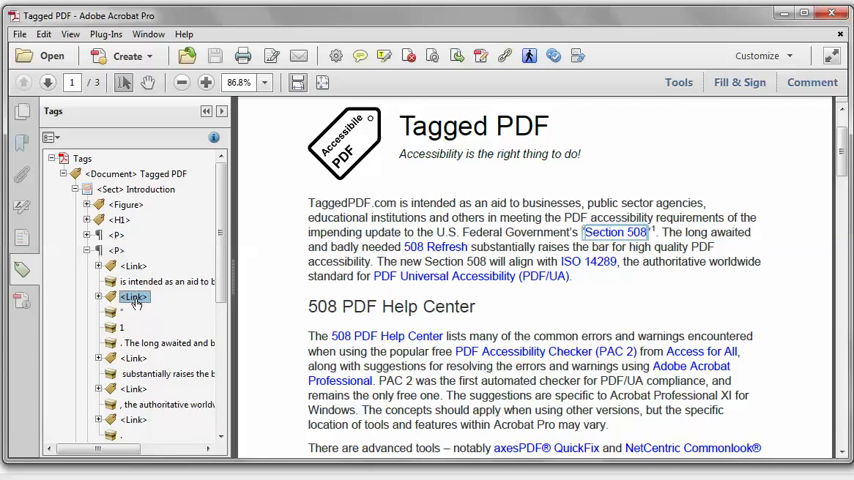
right_click(132, 296)
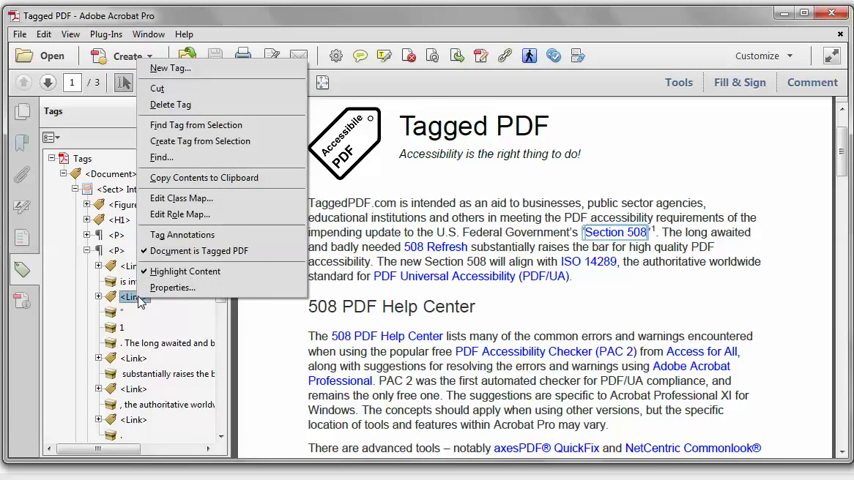
mouse_move(176, 288)
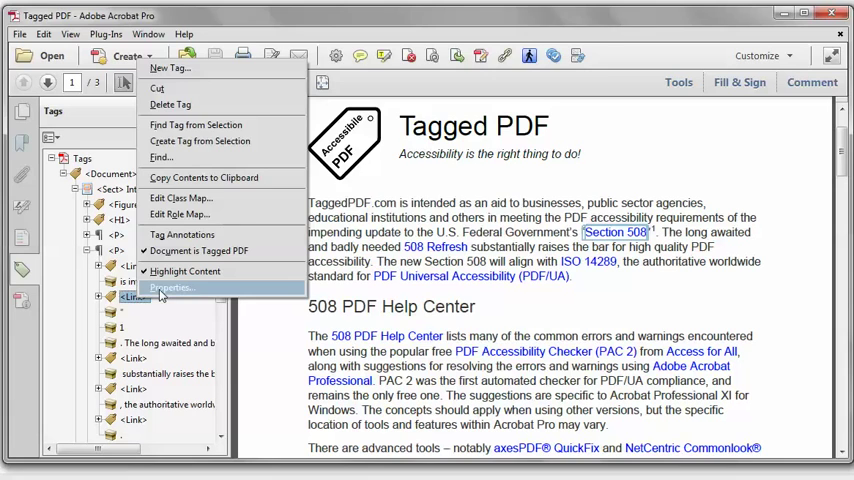
click(176, 288)
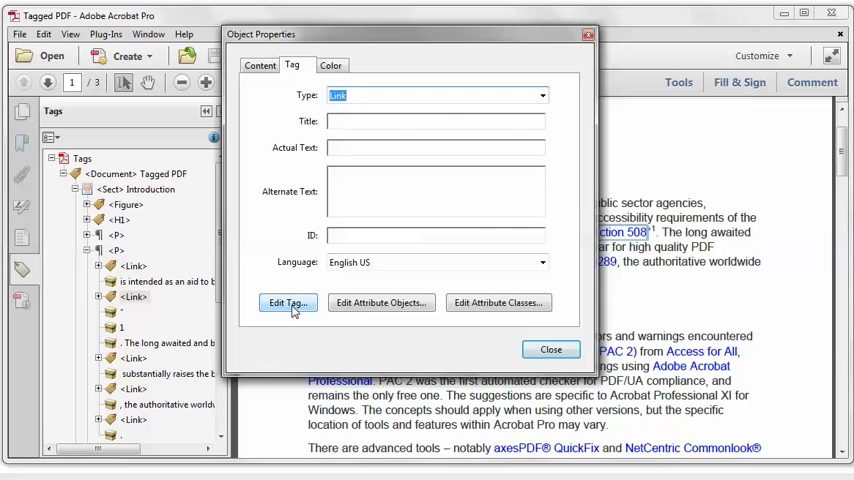
Expand the Link tag's /K array and object dictionary to inspect its existing /Contents string.
click(288, 302)
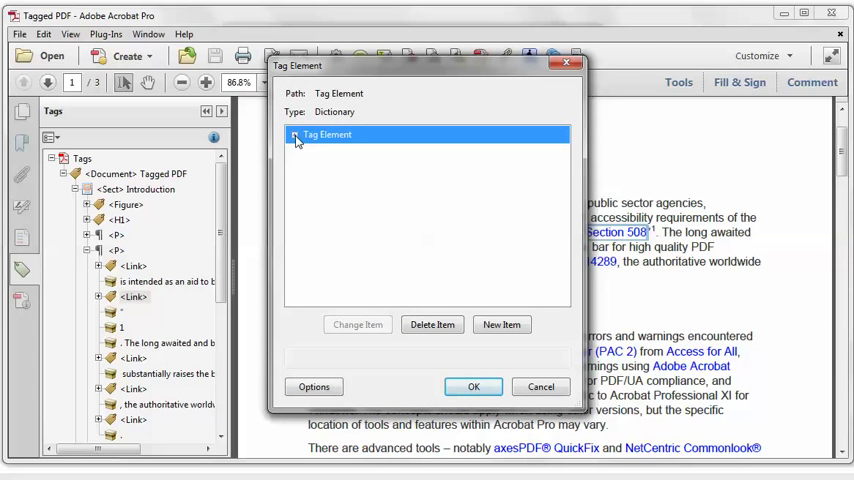
click(296, 134)
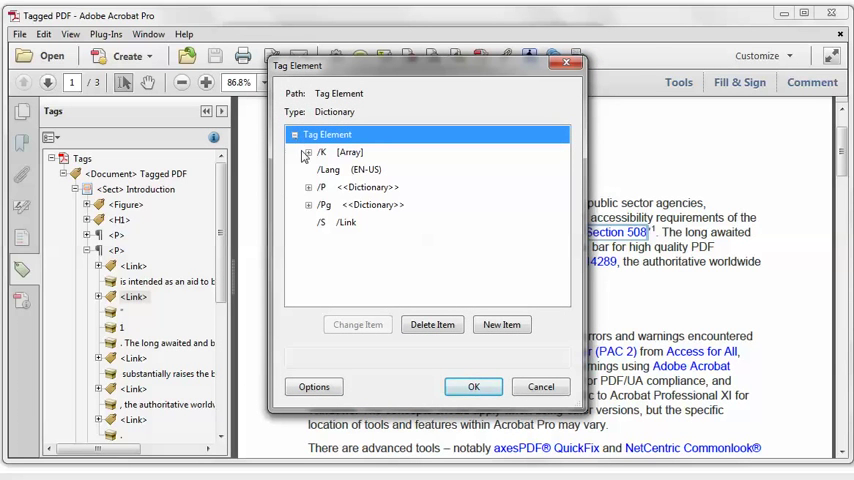
click(308, 152)
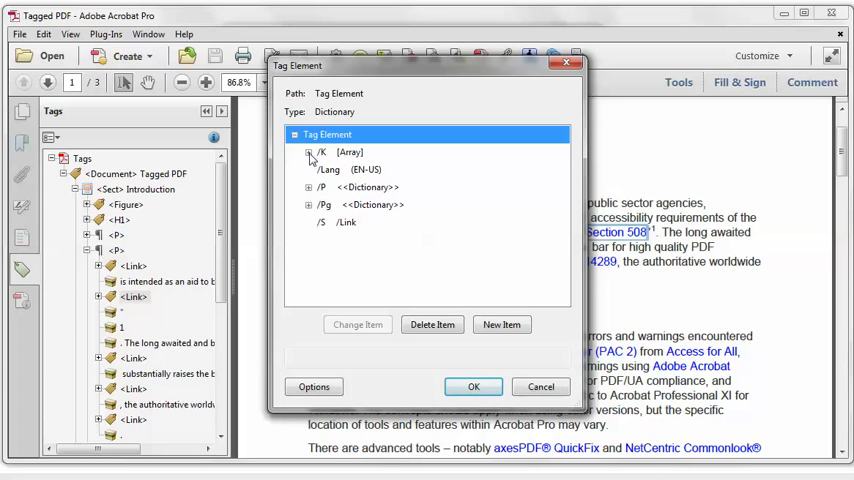
click(308, 152)
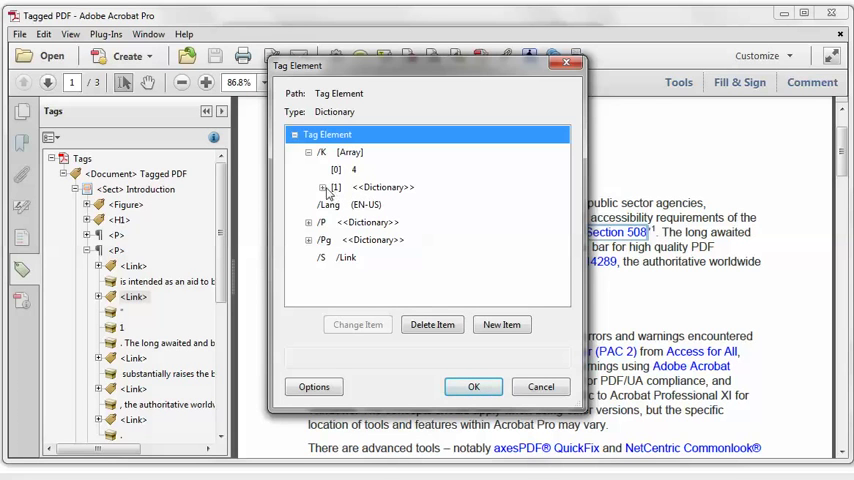
click(322, 188)
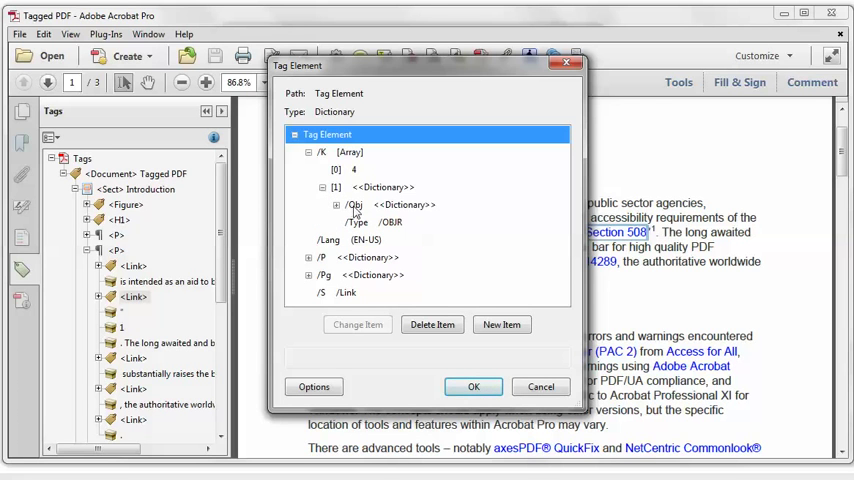
mouse_move(370, 212)
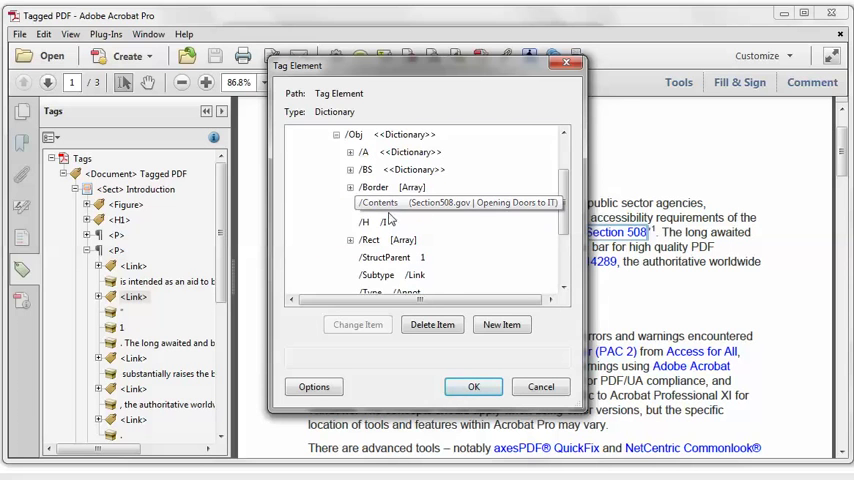
click(376, 204)
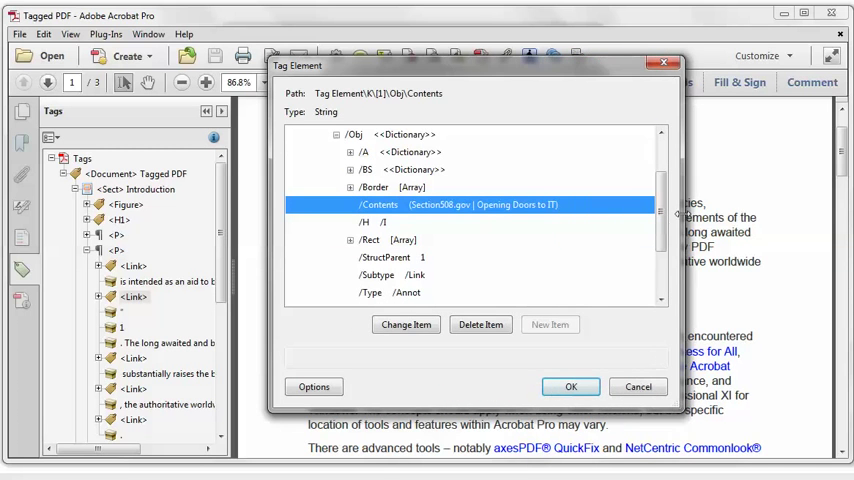
mouse_move(528, 216)
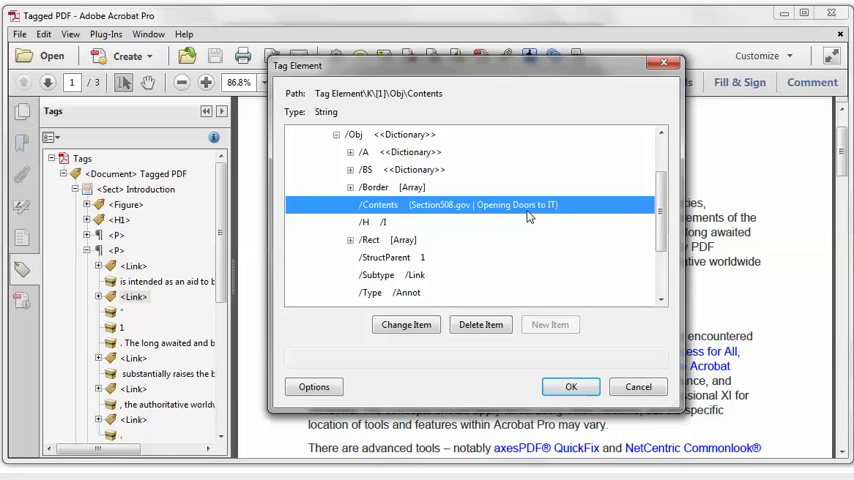
mouse_move(692, 216)
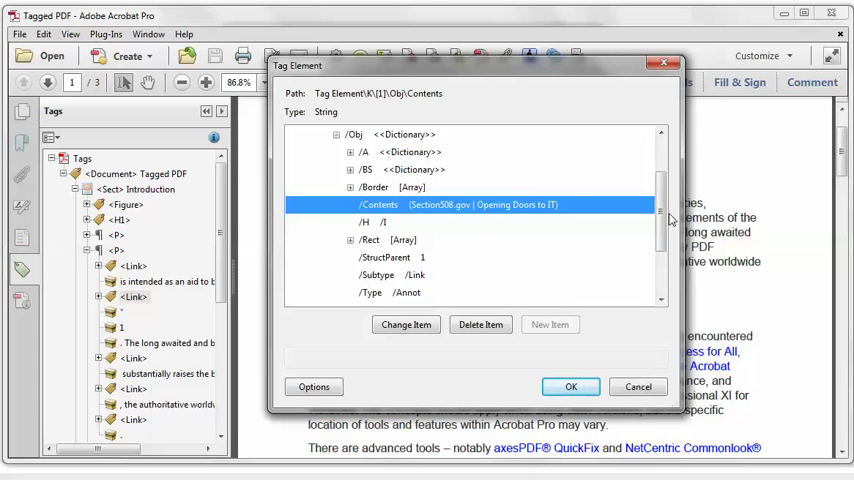
mouse_move(418, 220)
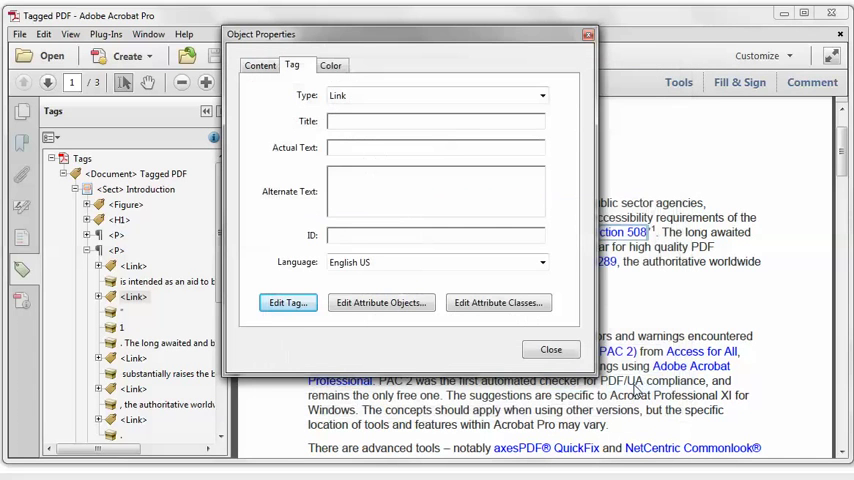
Close that dialog and bring up Properties for the 508 PDF Help Center <Link> tag.
click(550, 348)
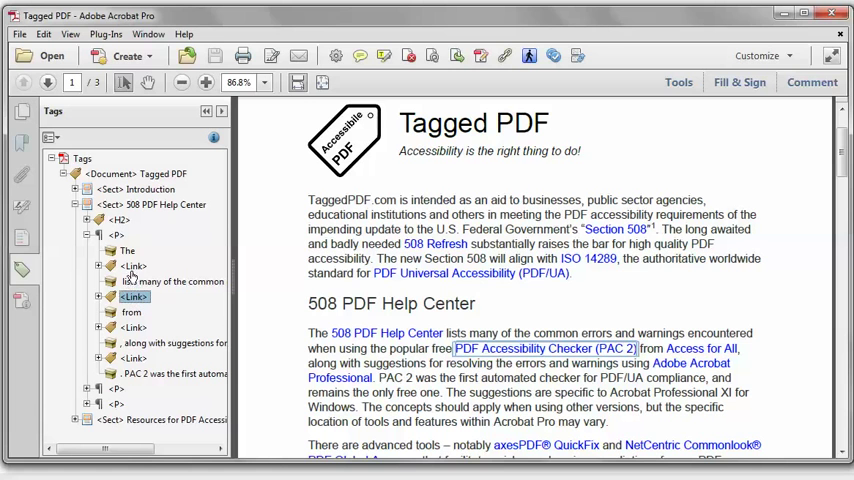
right_click(136, 268)
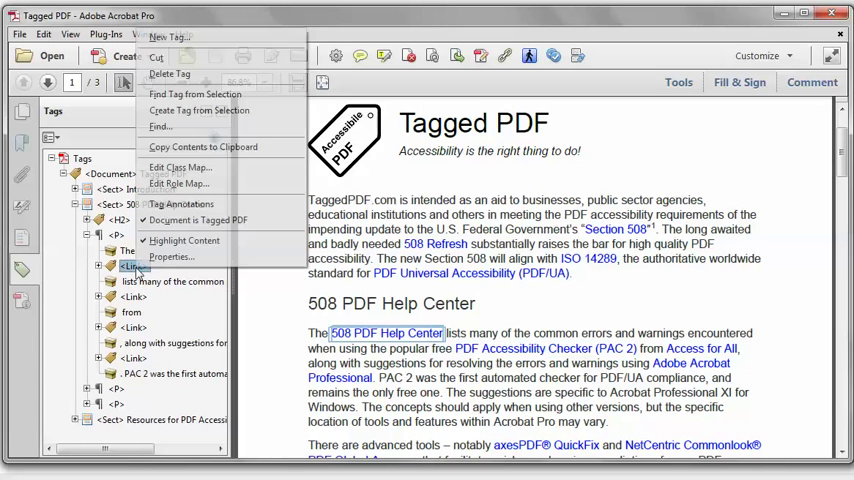
click(172, 256)
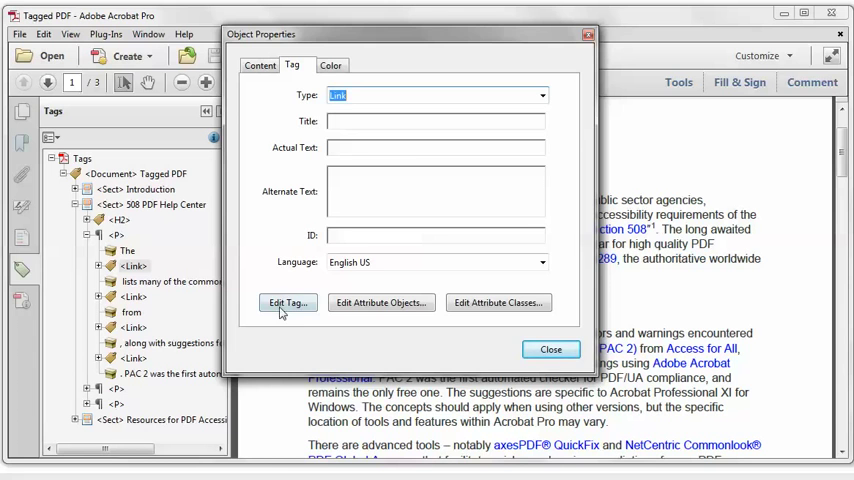
Expand this Link tag's /K array and select its annotation object dictionary.
click(288, 302)
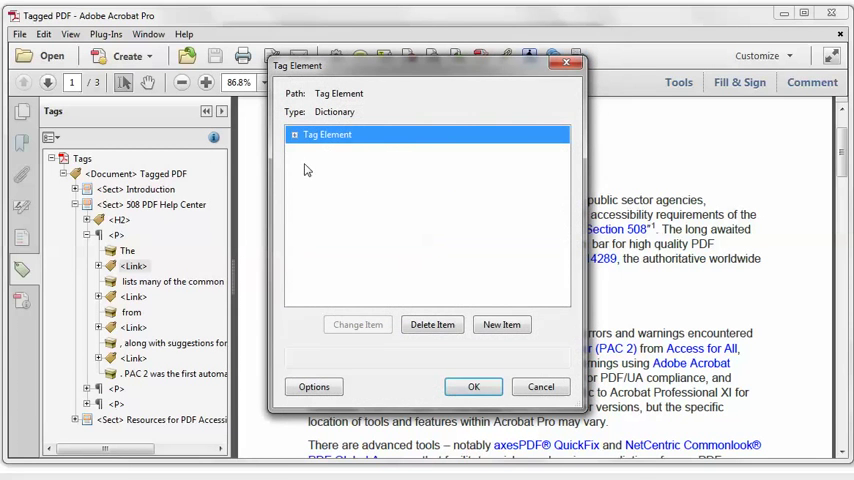
click(294, 134)
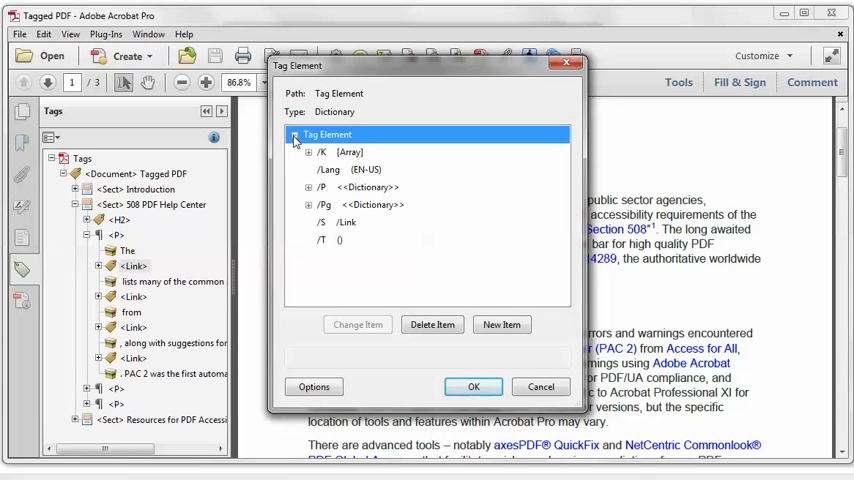
click(308, 152)
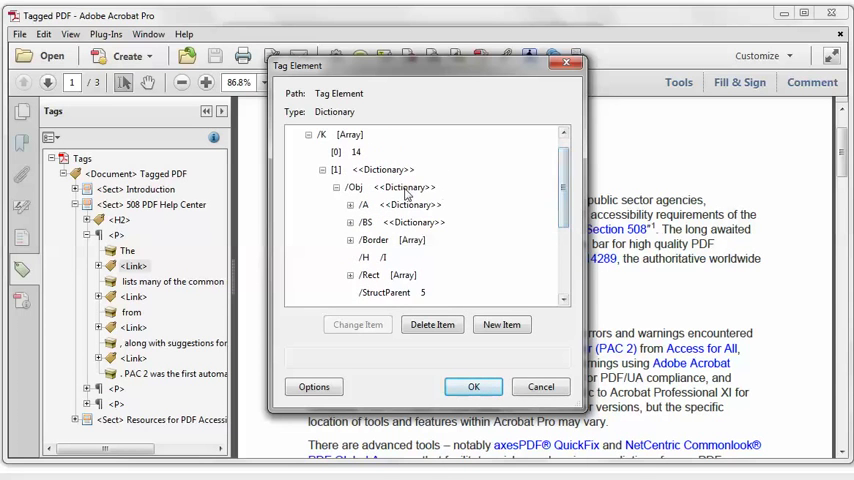
mouse_move(404, 194)
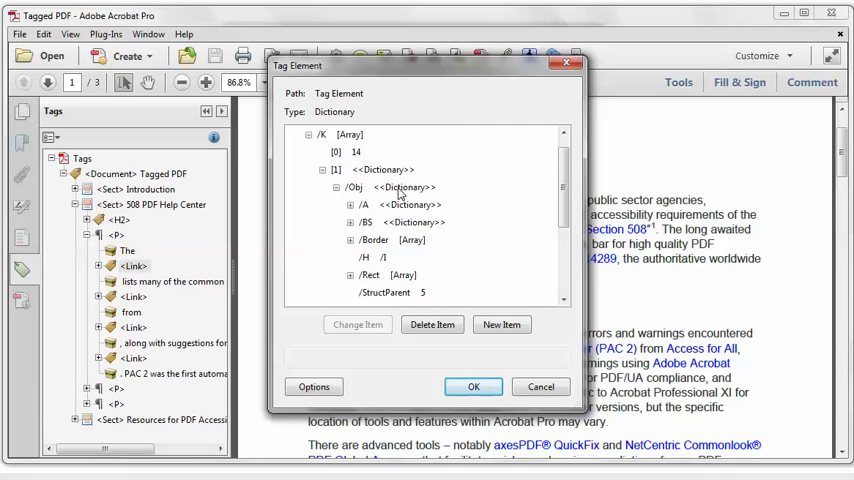
click(396, 188)
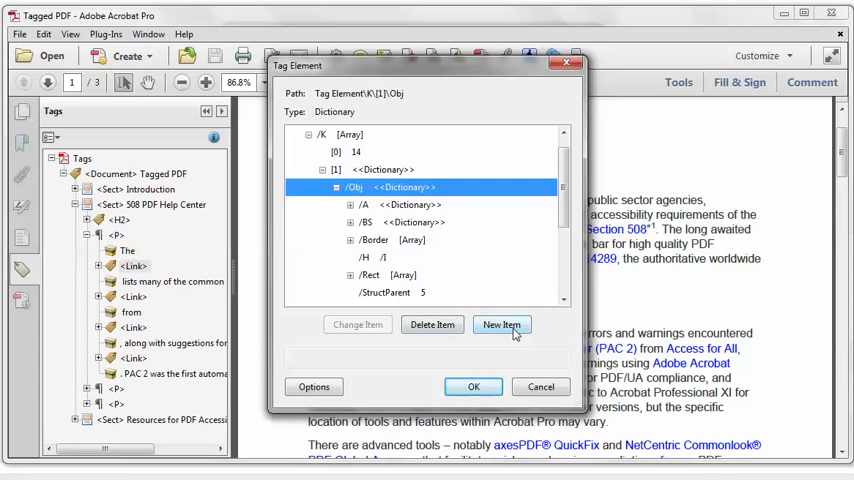
Add key 'Contents' as String 'TaggedPDF.com | 508 PDF Help Center' to the annotation object.
click(500, 324)
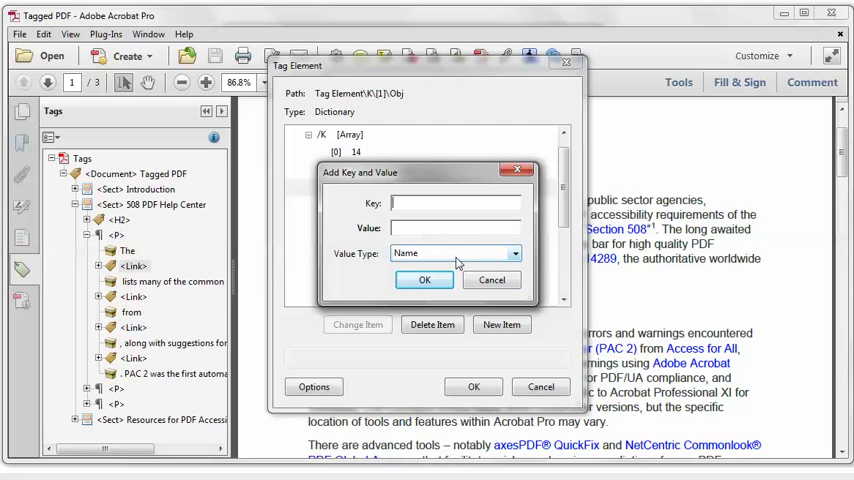
text(Contents)
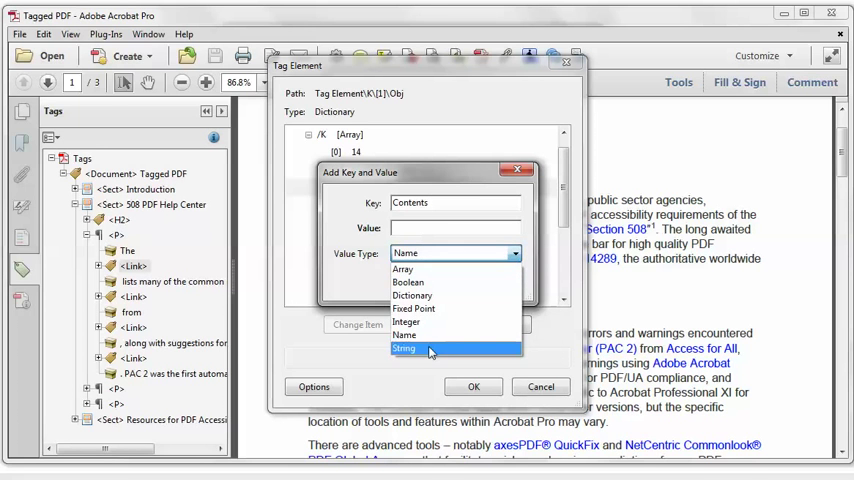
click(404, 348)
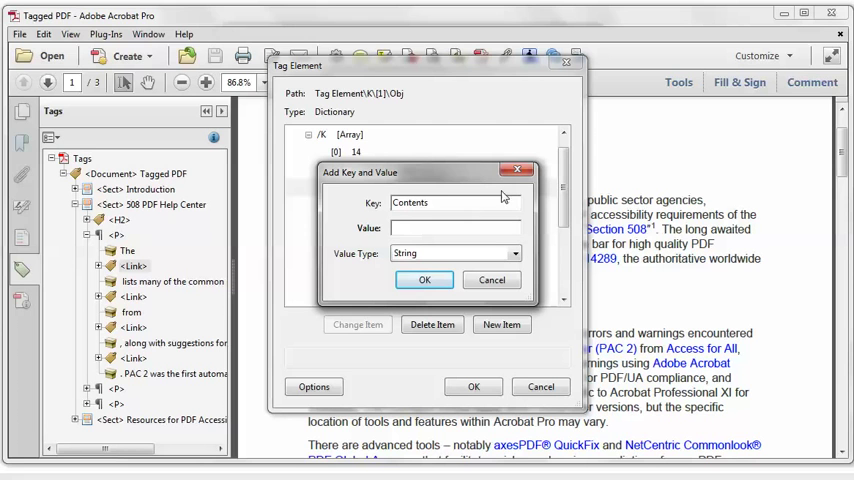
mouse_move(480, 176)
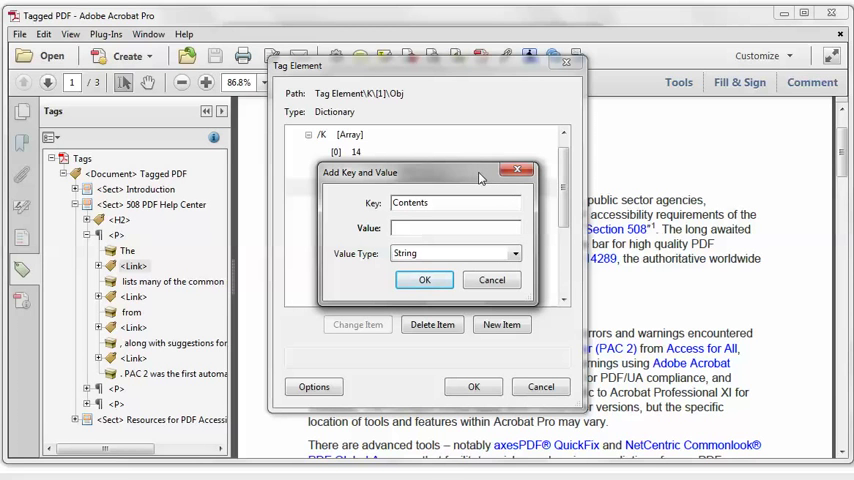
text(tags)
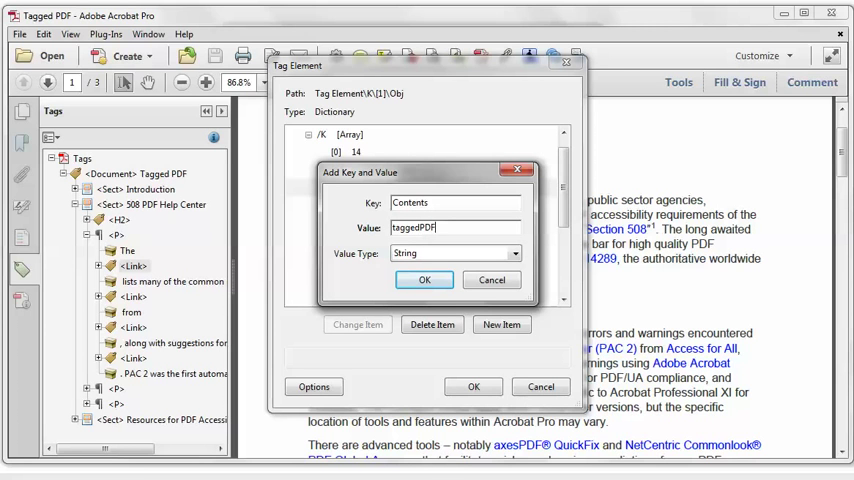
text(.com |)
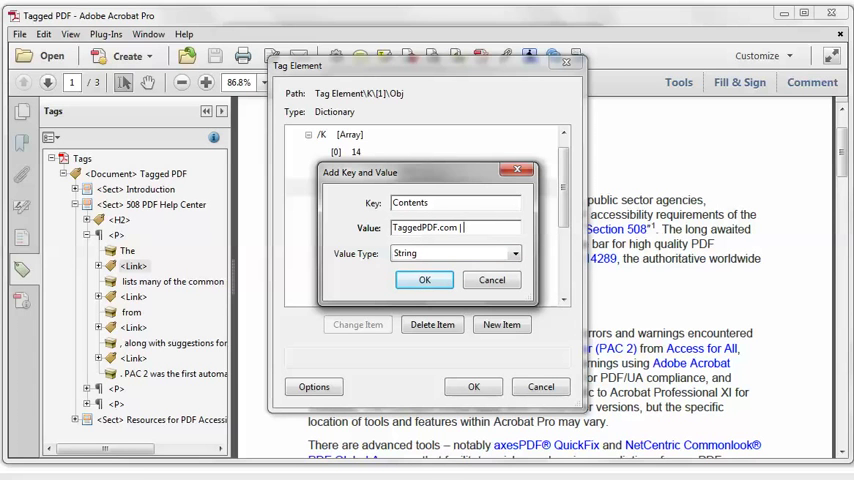
text(508)
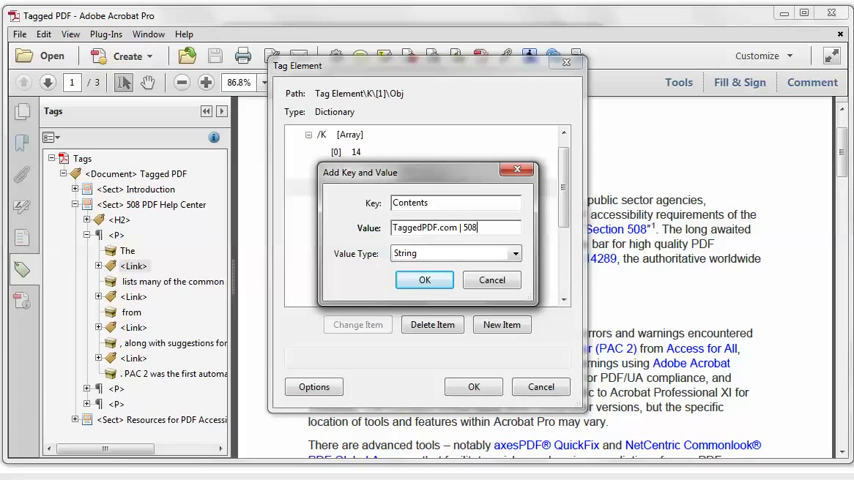
text(PDF Help Center)
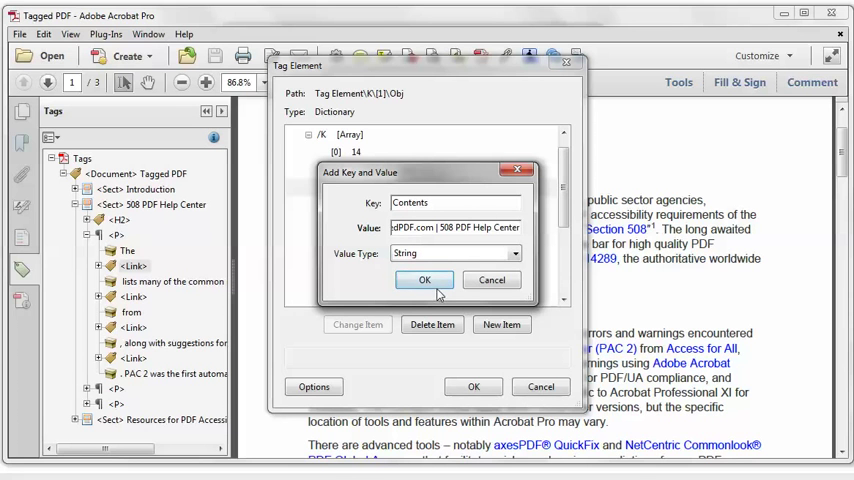
click(424, 280)
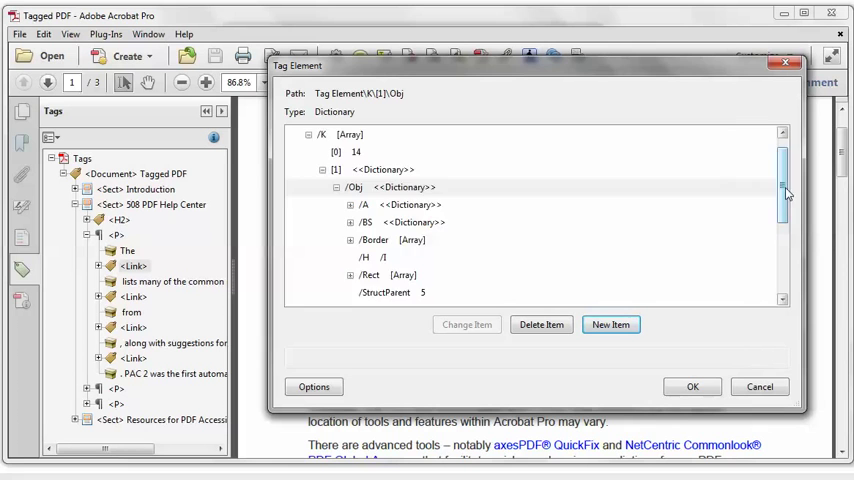
Verify the new /Contents entry in the dictionary list and close the tag dialogs.
scroll(down, 3)
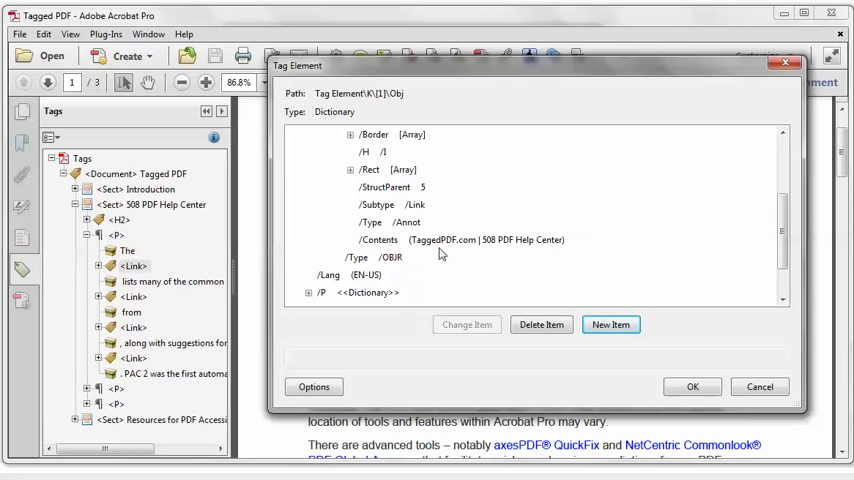
mouse_move(568, 250)
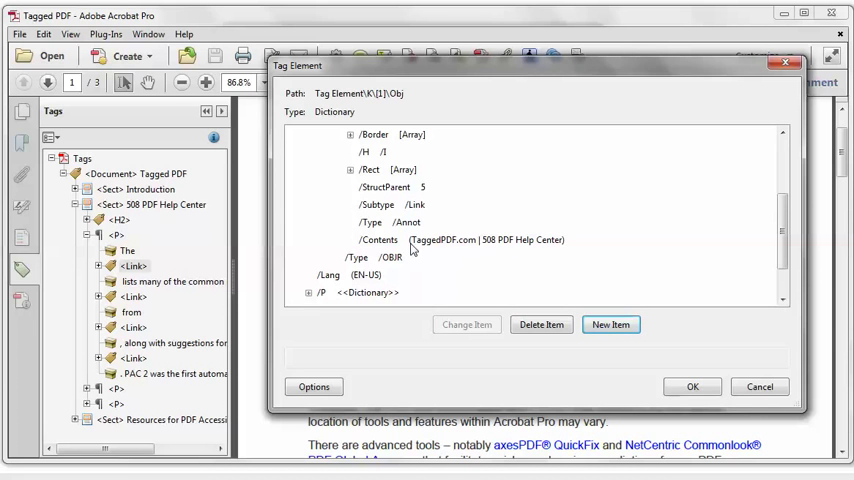
mouse_move(518, 264)
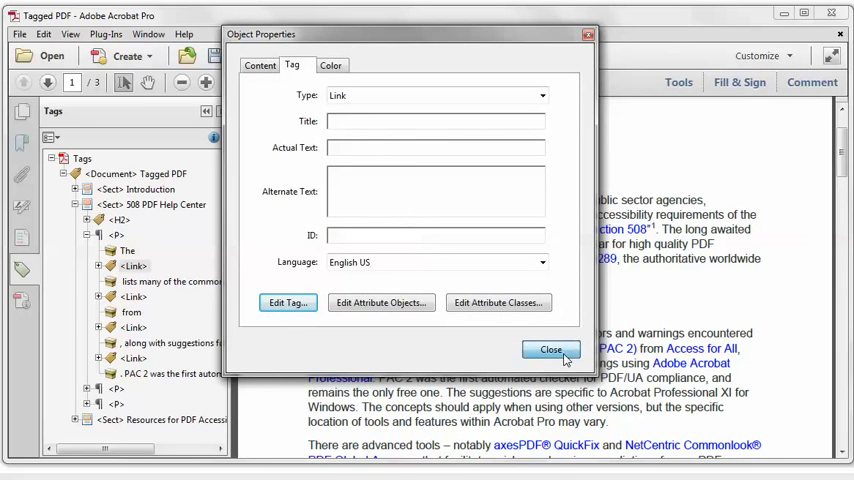
click(550, 348)
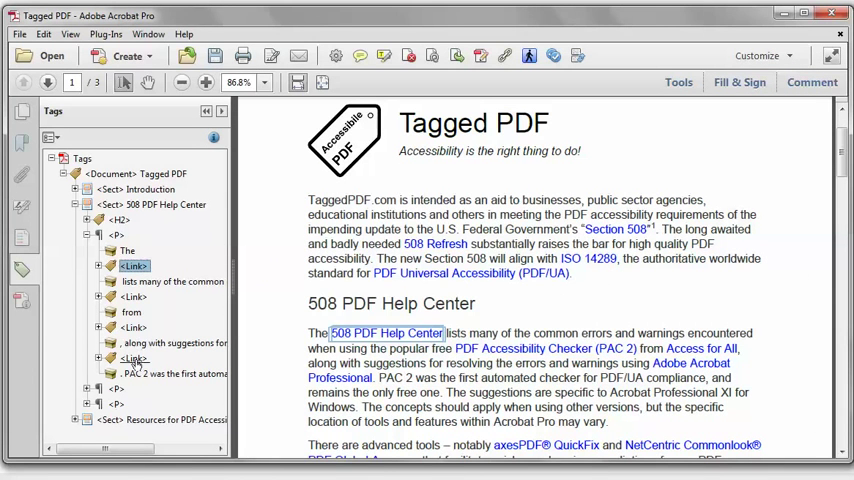
Inspect the Adobe Acrobat Professional Link tag's properties and element editor, then select the Link tag.
click(134, 358)
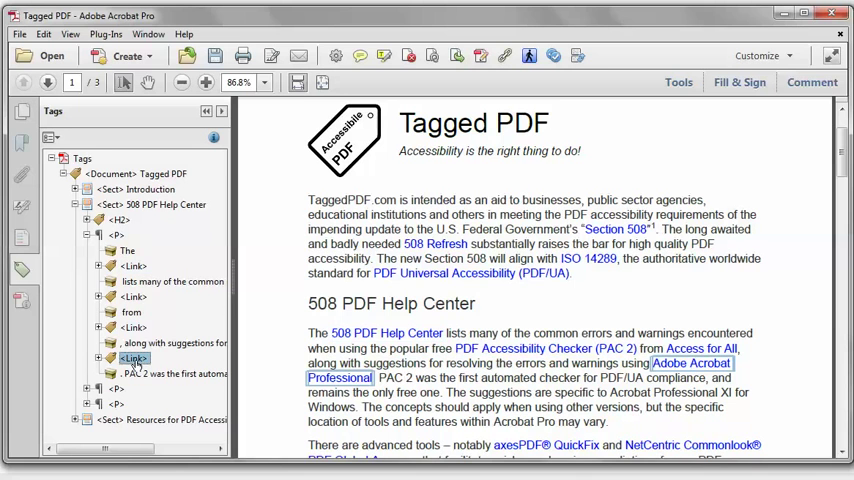
right_click(136, 358)
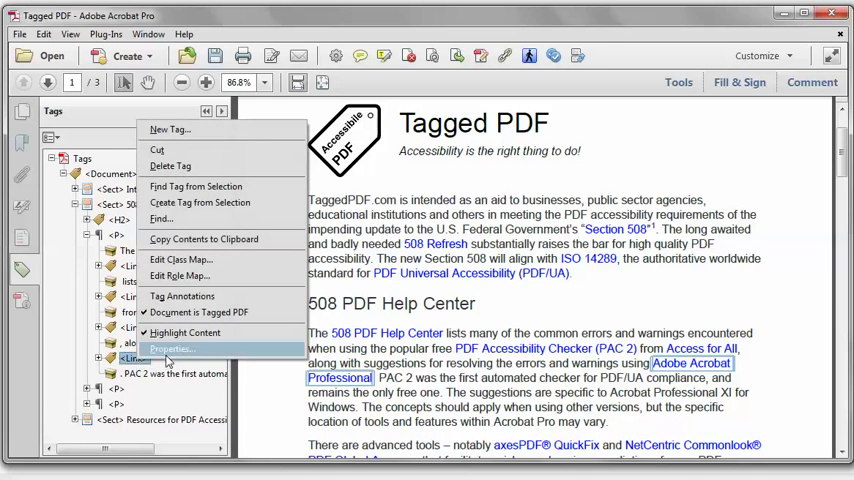
click(172, 348)
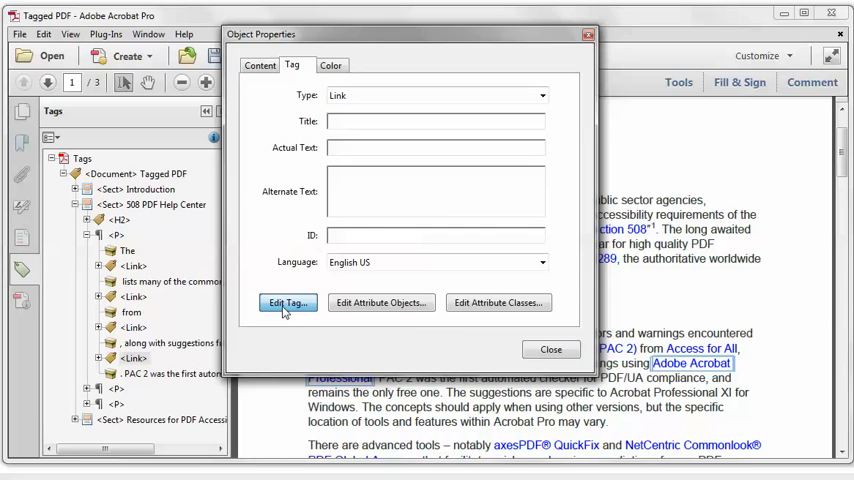
click(288, 304)
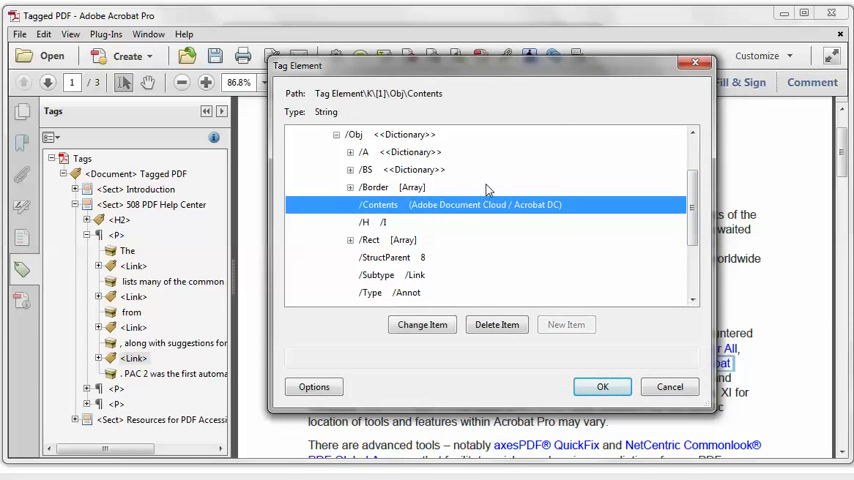
mouse_move(500, 178)
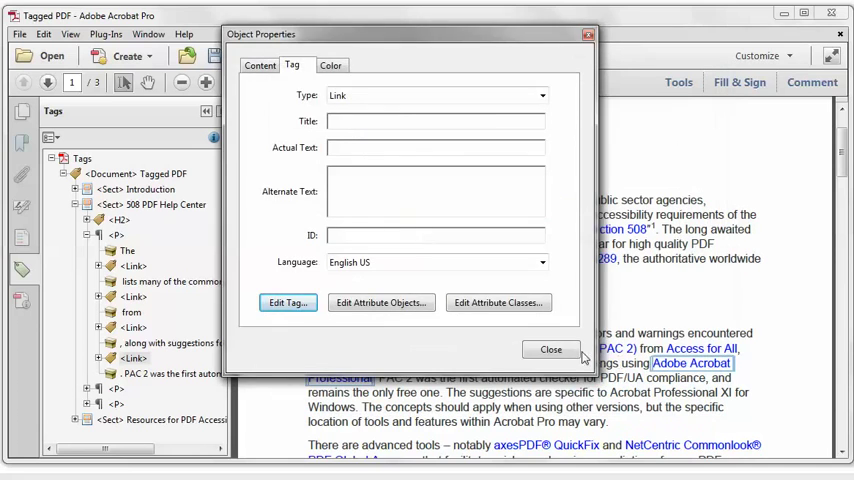
click(552, 348)
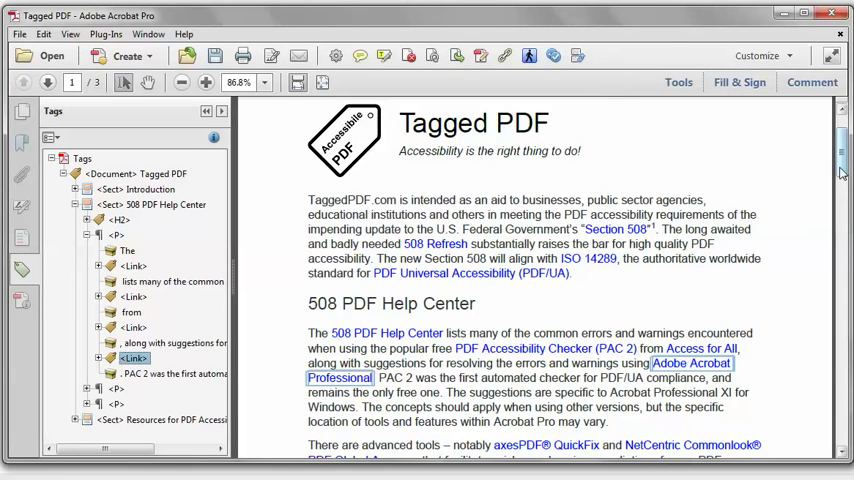
Bring up the Link - OBJR properties and its full tag dictionary via Edit Tag.
scroll(down, 3)
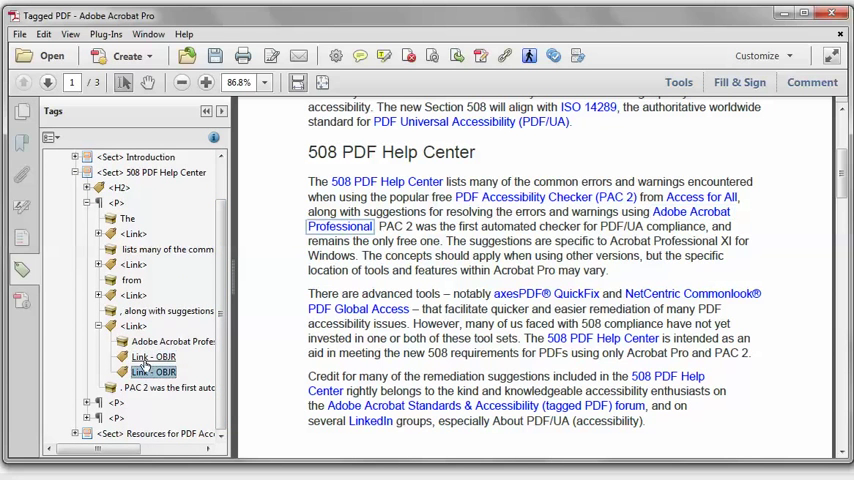
right_click(132, 326)
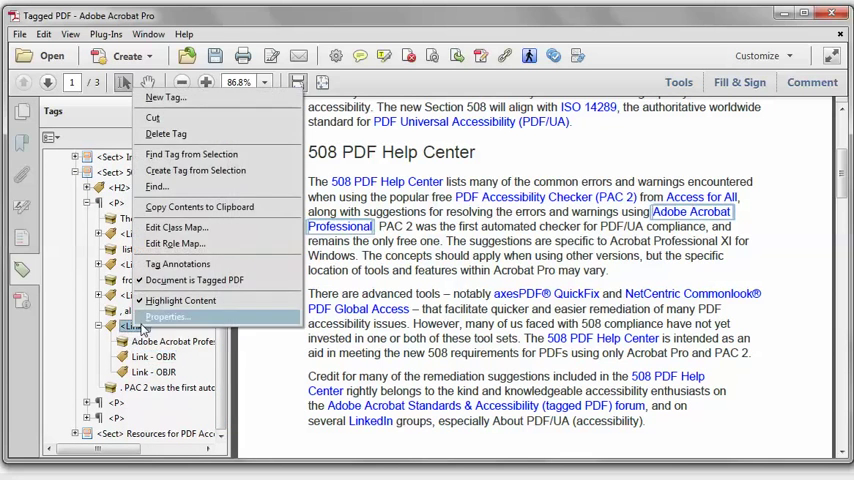
click(168, 316)
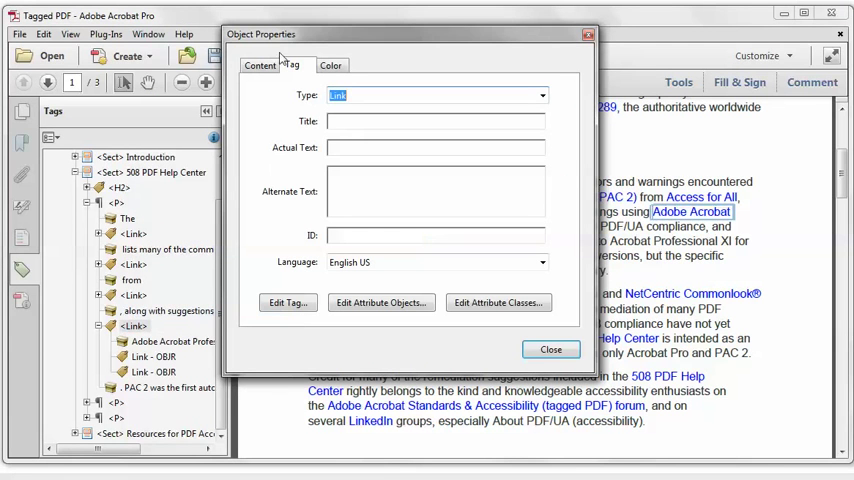
click(550, 348)
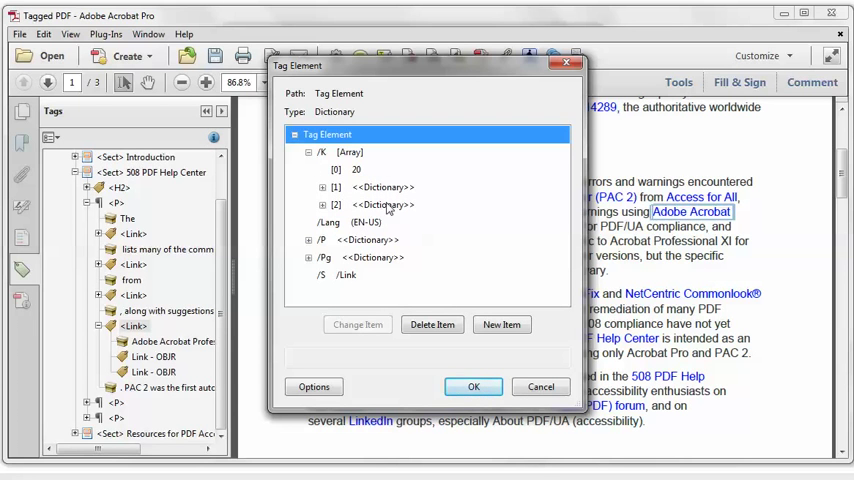
click(322, 188)
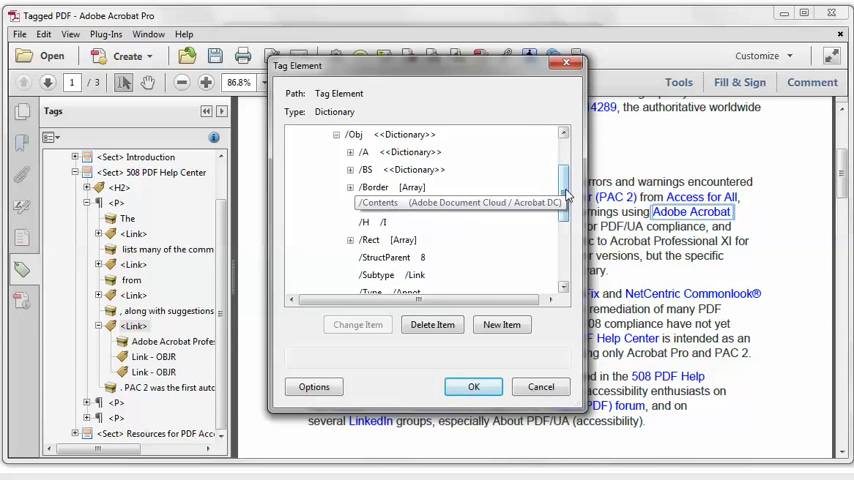
Locate the first annotation's /Contents entry and copy its 'Adobe Document Cloud / Acrobat DC' value.
scroll(down, 3)
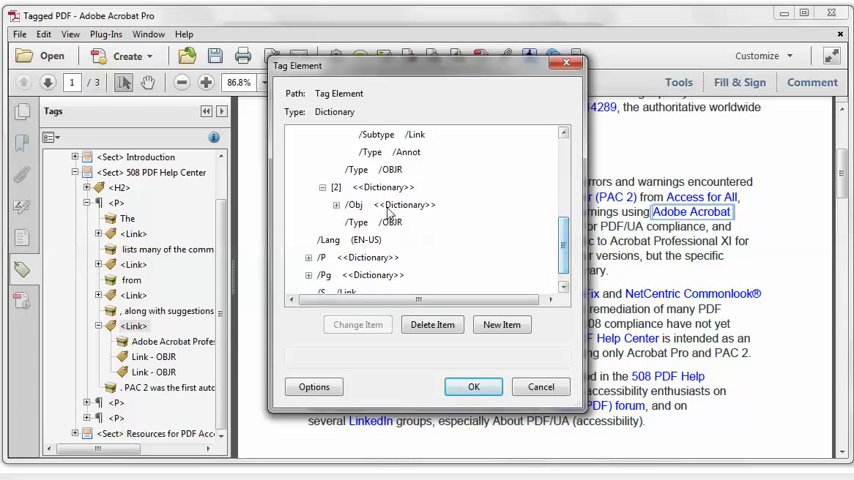
scroll(down, 3)
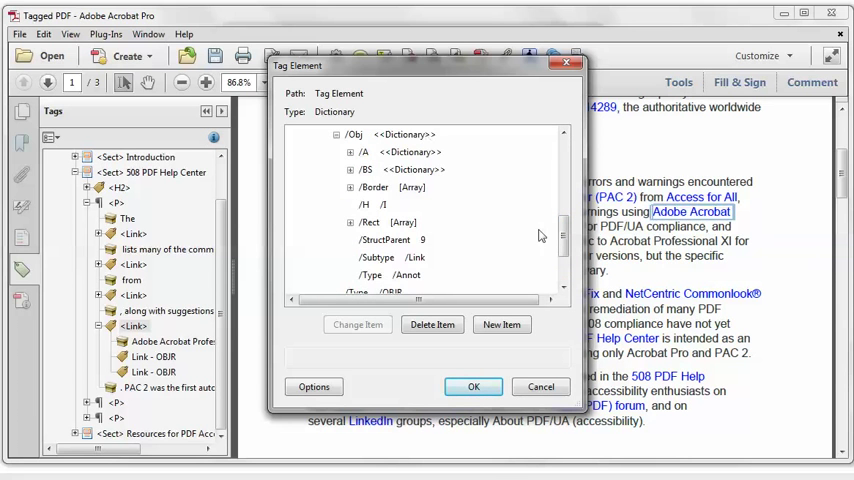
scroll(down, 3)
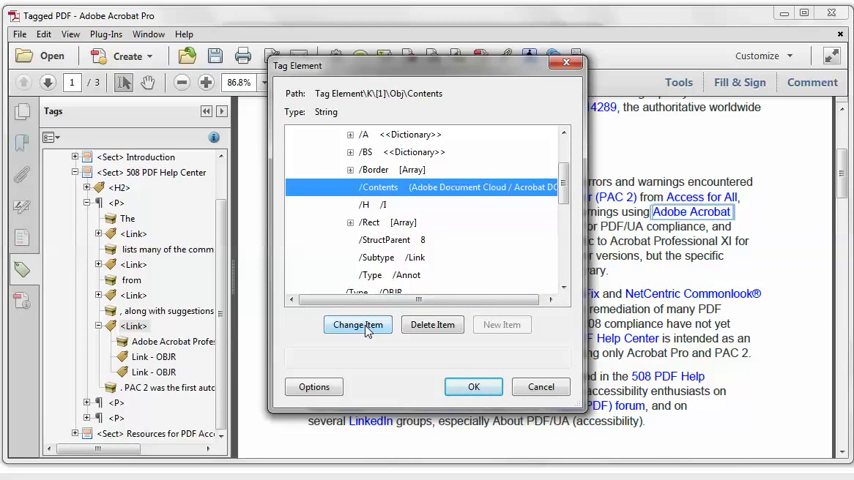
click(356, 324)
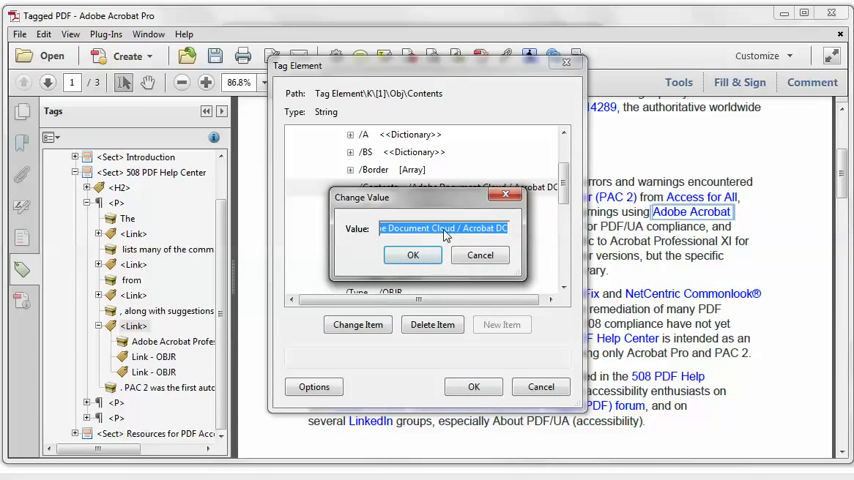
mouse_move(478, 256)
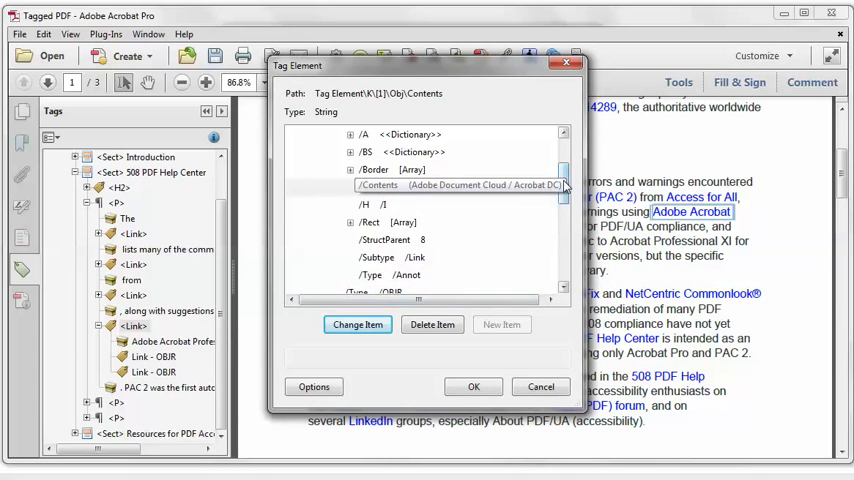
scroll(down, 3)
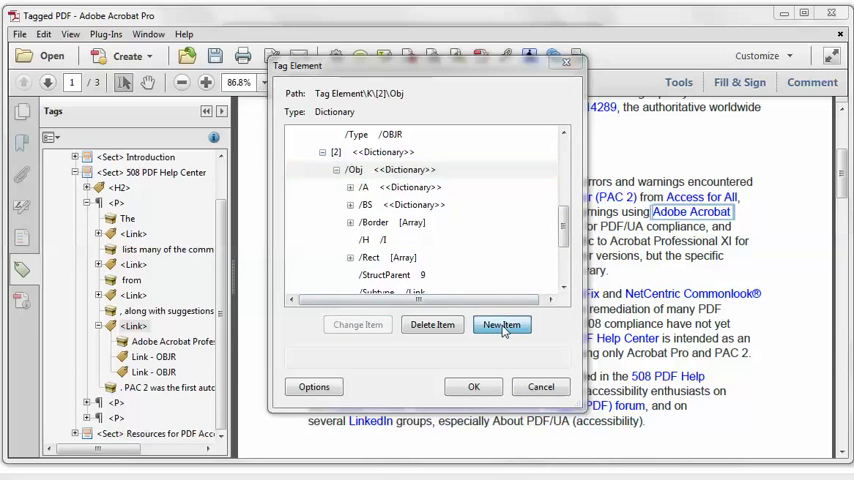
Add a new Contents key of type String to the link's second annotation.
click(502, 324)
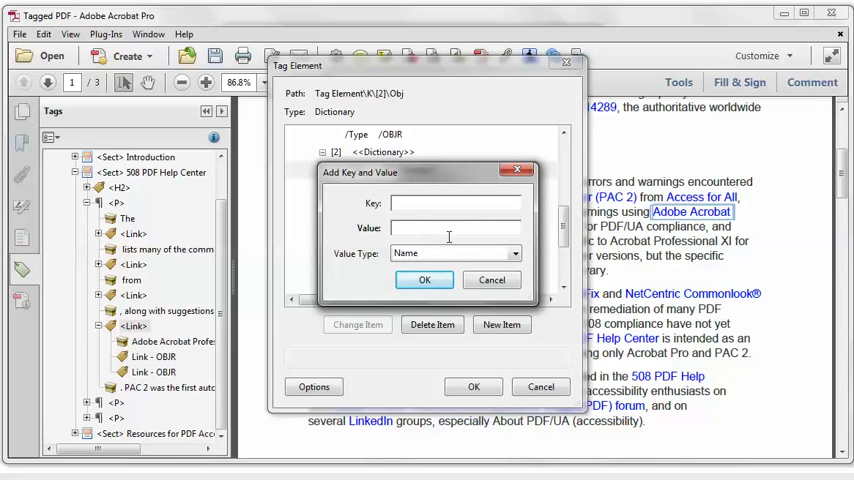
text(Conet)
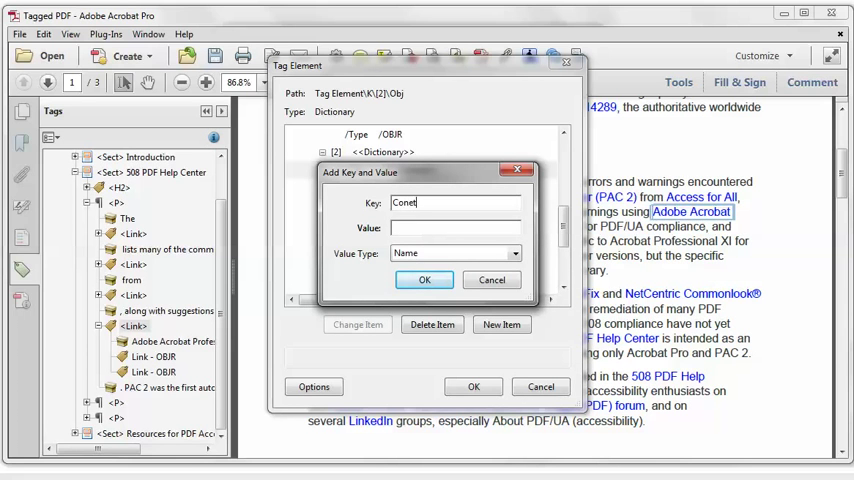
text(Content)
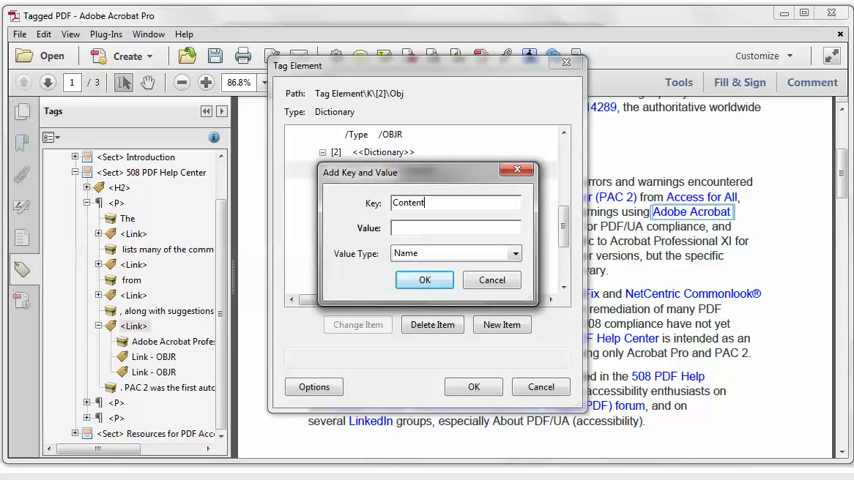
text(s)
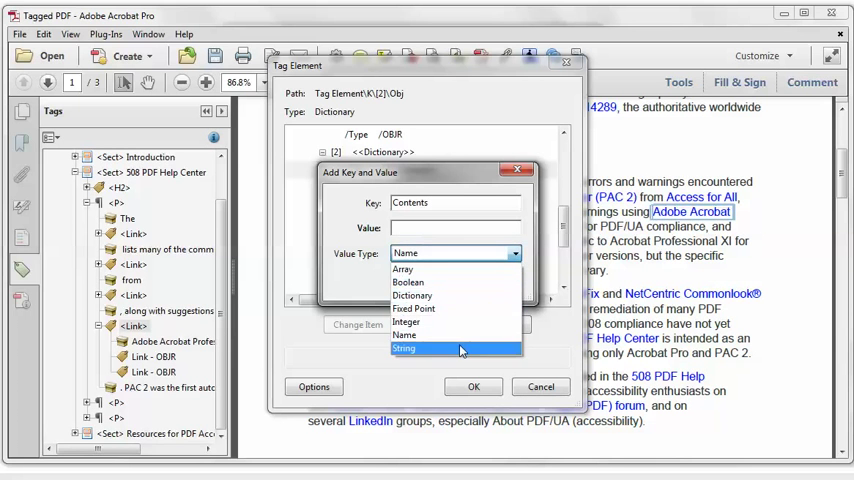
click(404, 348)
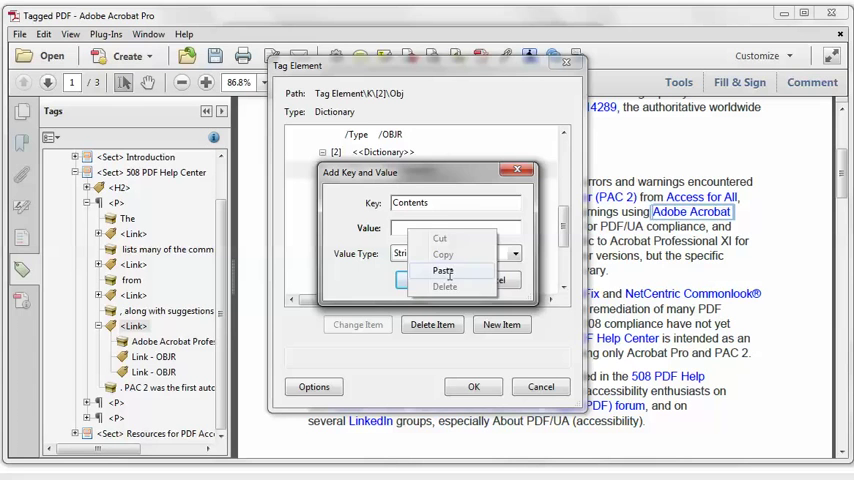
Paste 'Adobe Document Cloud / Acrobat DC' as the value, apply it and close the tag dialogs.
click(444, 270)
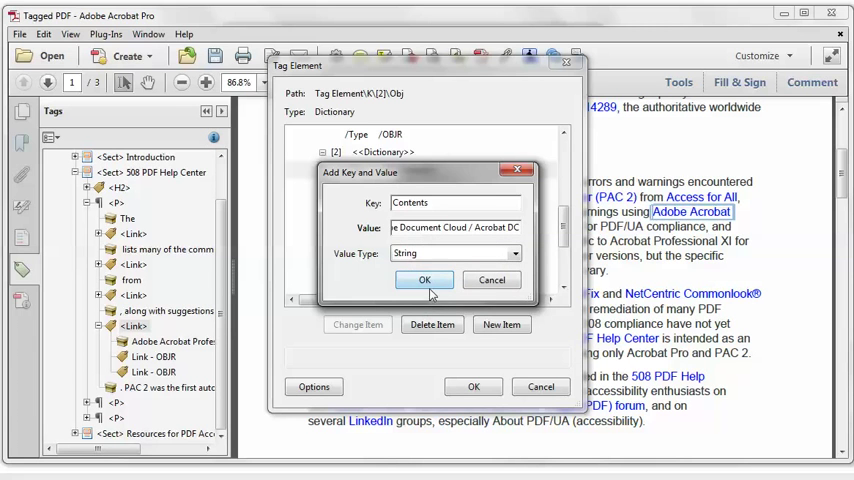
click(424, 280)
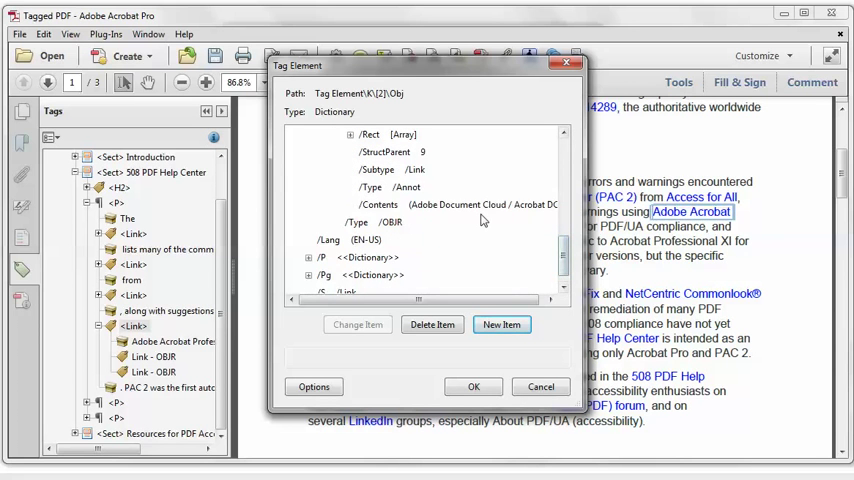
click(460, 204)
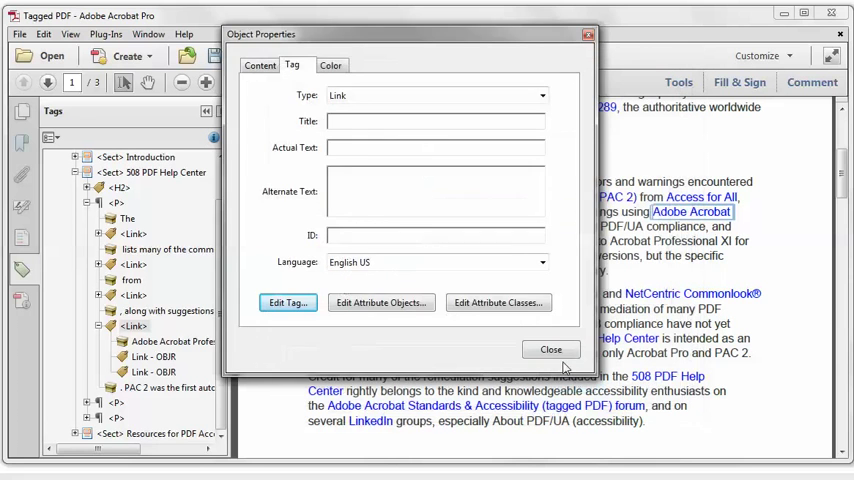
click(552, 348)
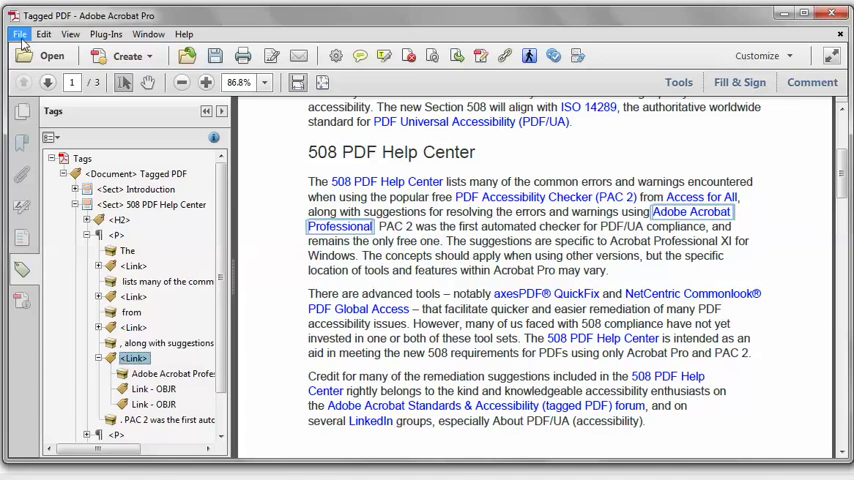
Save the PDF as a new copy with the file name prefixed by 1.
click(16, 34)
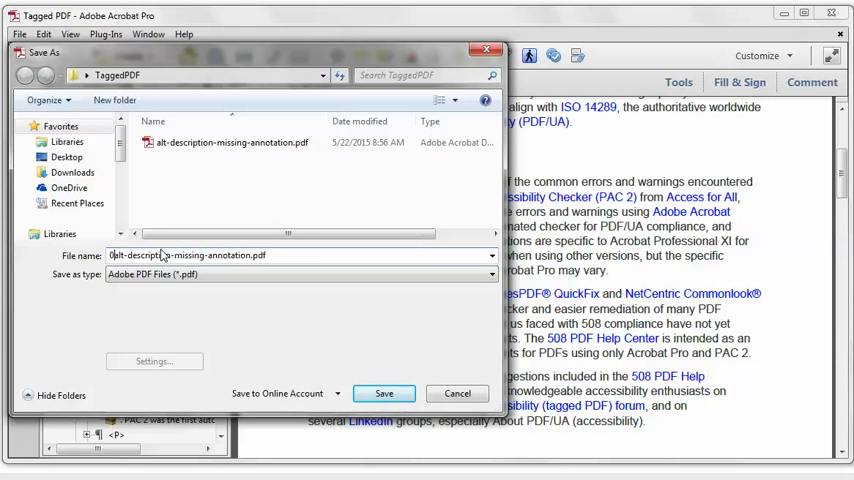
text(1)
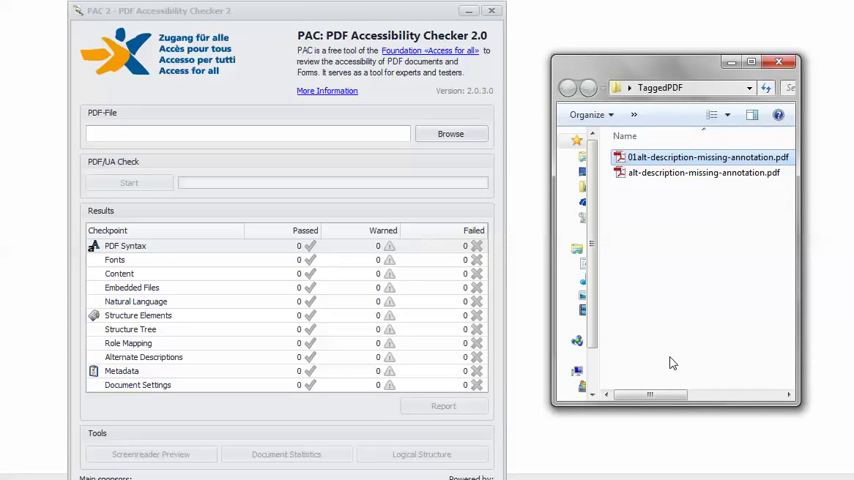
Load the newly saved PDF into PAC 2 and run the check, reporting it technically accessible.
click(704, 156)
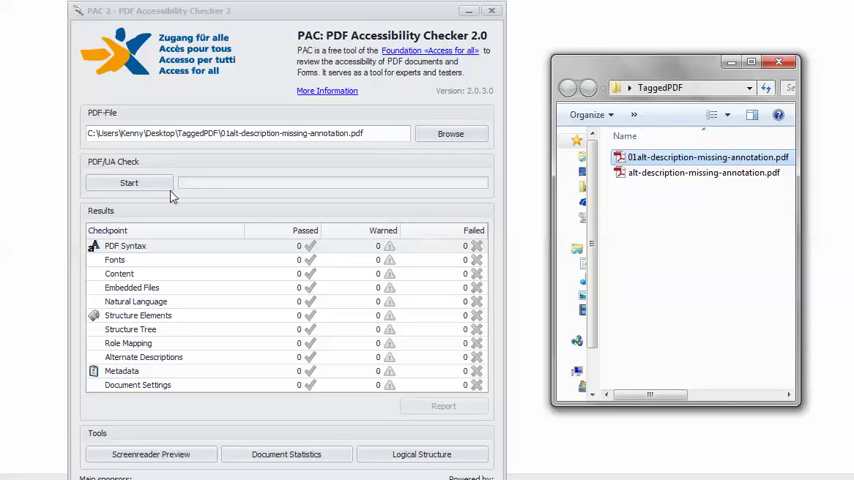
click(128, 182)
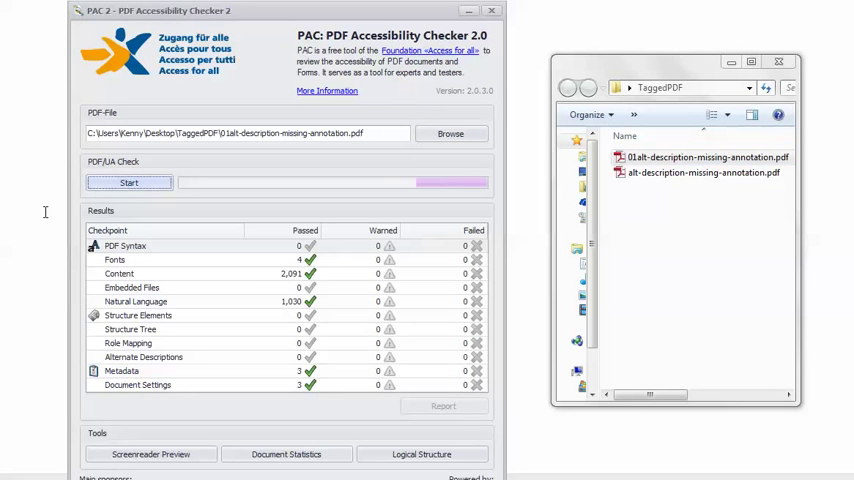
click(128, 182)
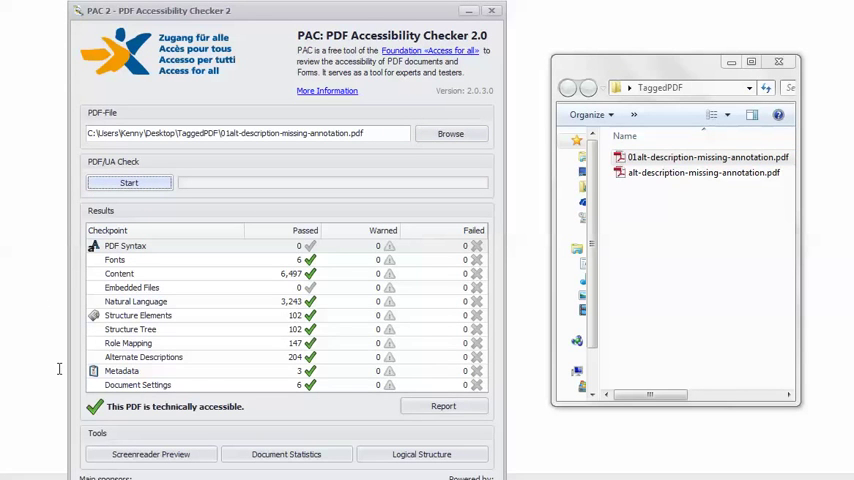
mouse_move(96, 418)
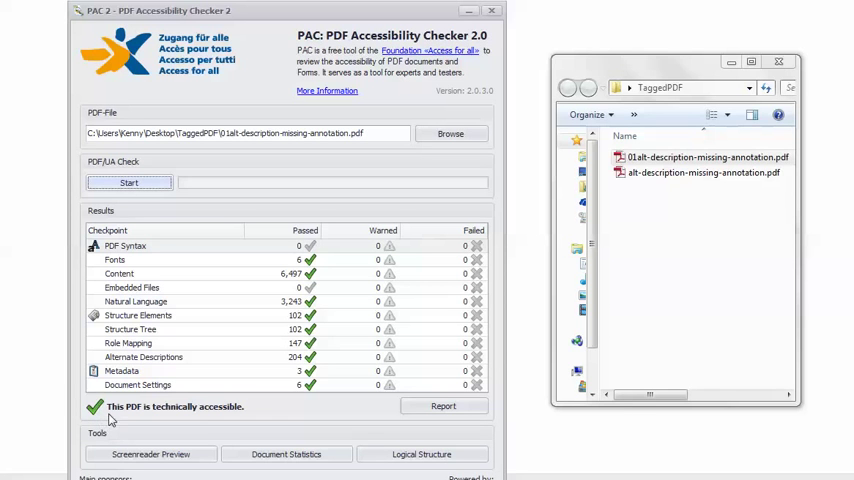
mouse_move(180, 428)
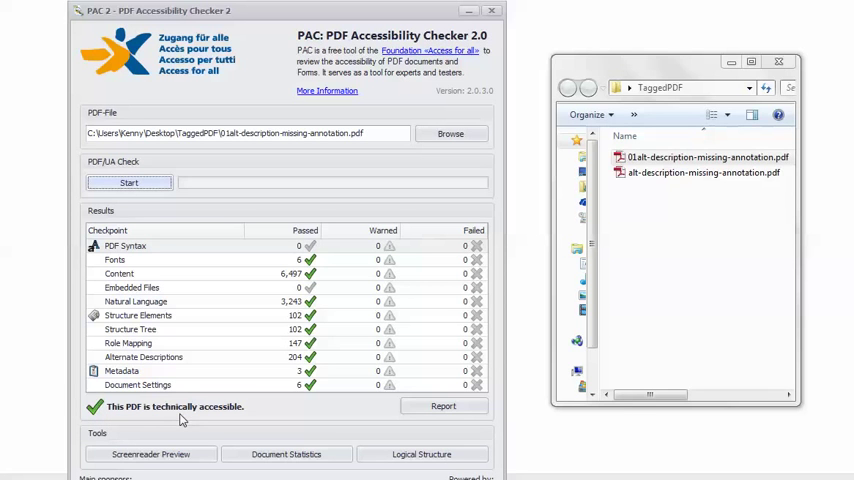
mouse_move(248, 420)
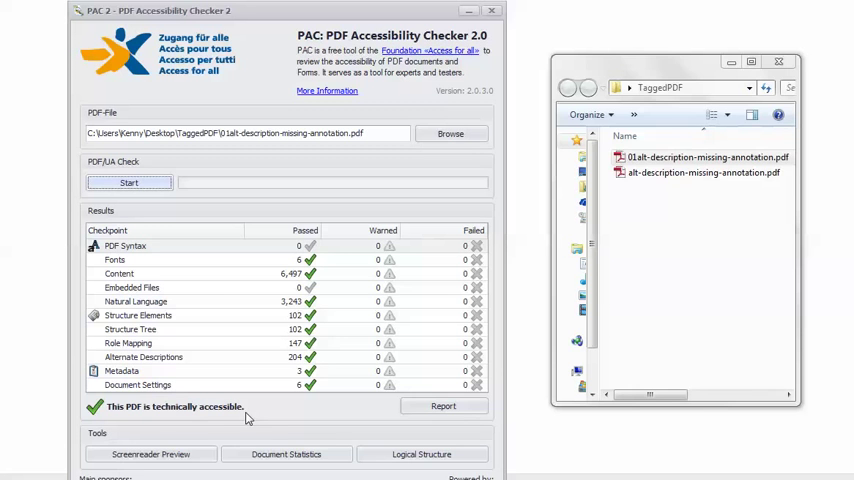